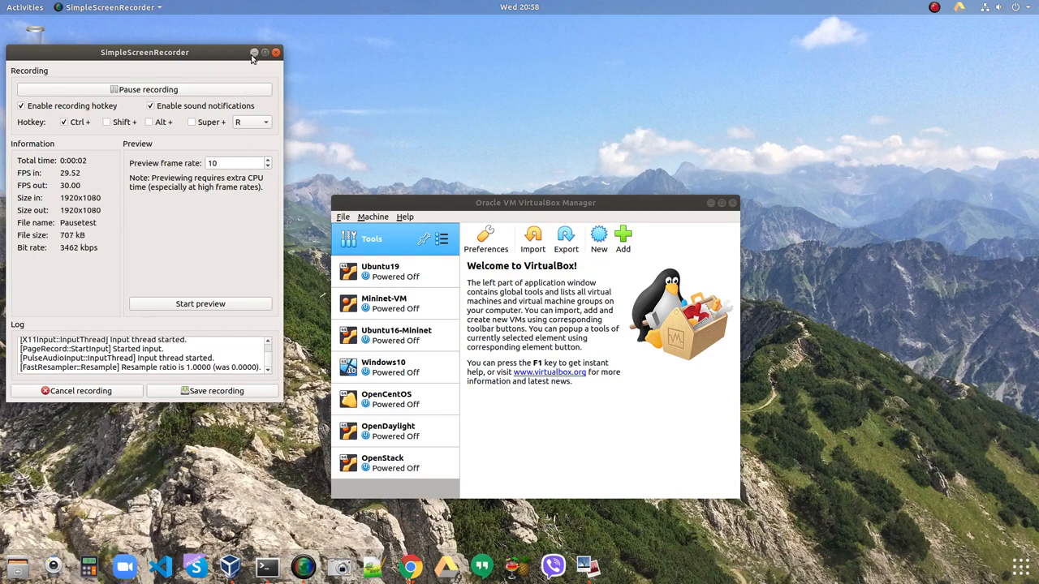
Step: Select the OpenStack machine to show its Ubuntu 64-bit details, then bring up a terminal
click(254, 52)
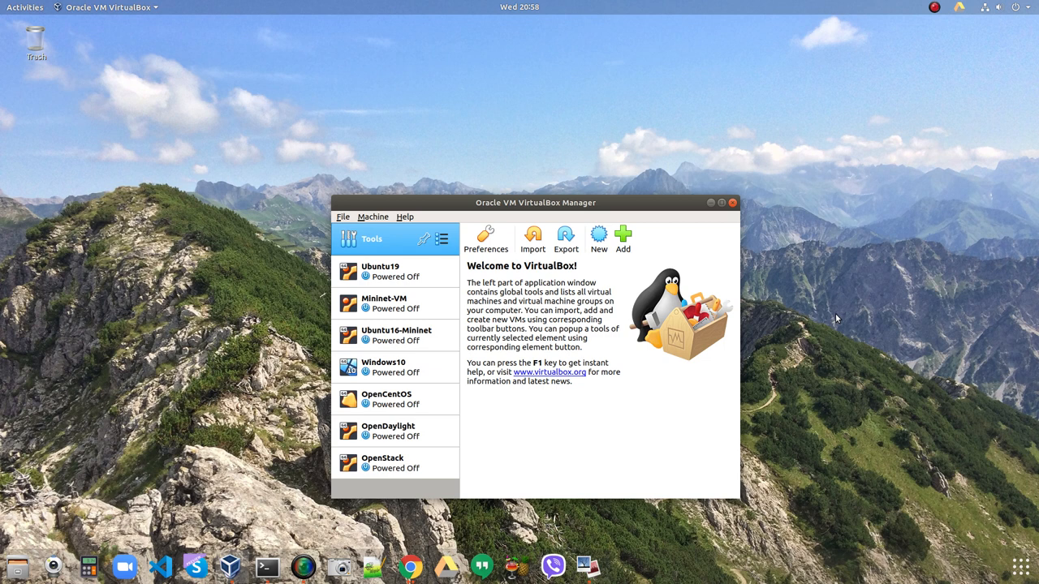
mouse_move(240, 220)
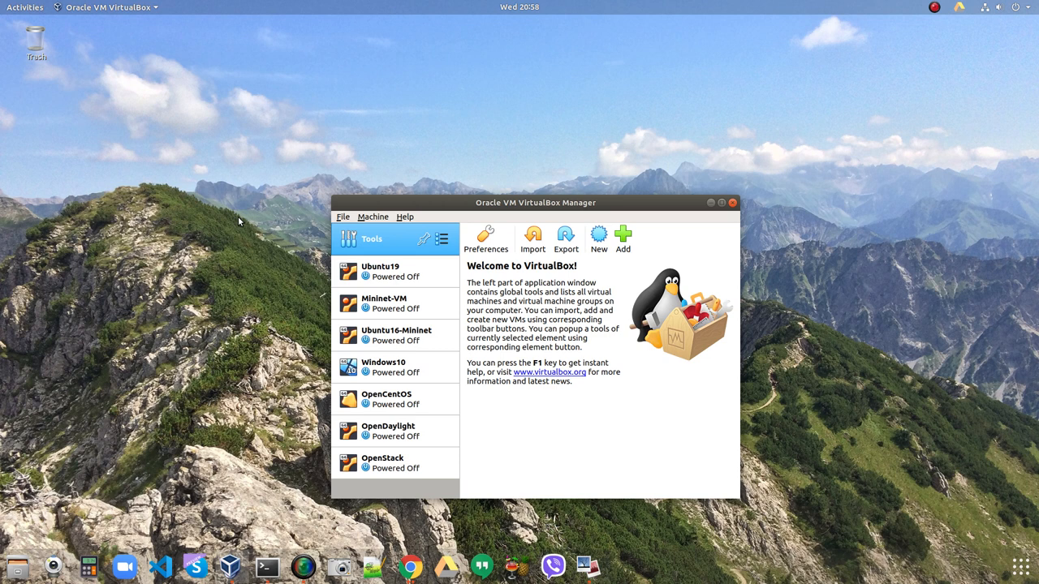
mouse_move(221, 246)
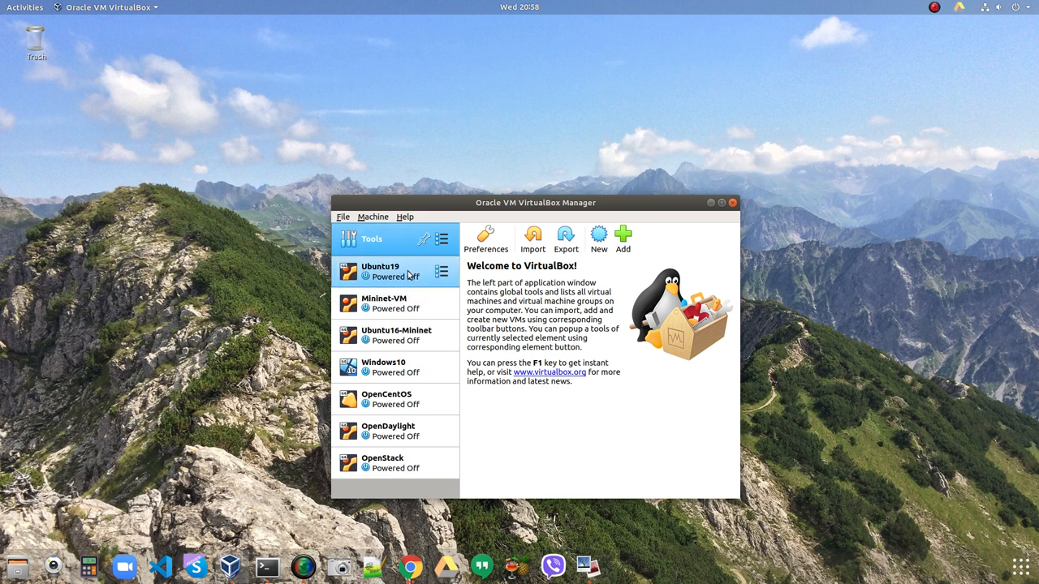
click(396, 335)
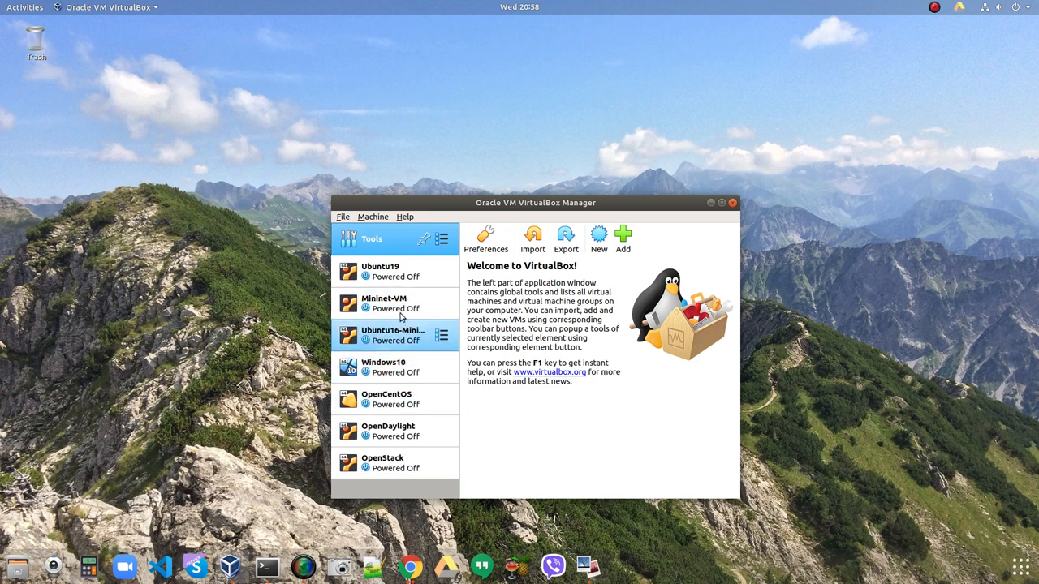
click(395, 462)
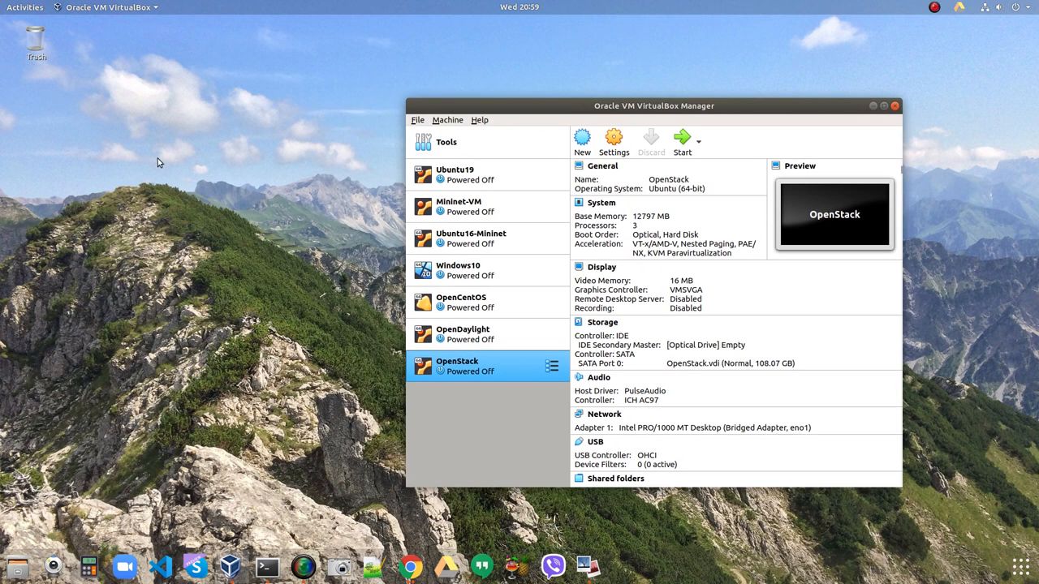
click(266, 564)
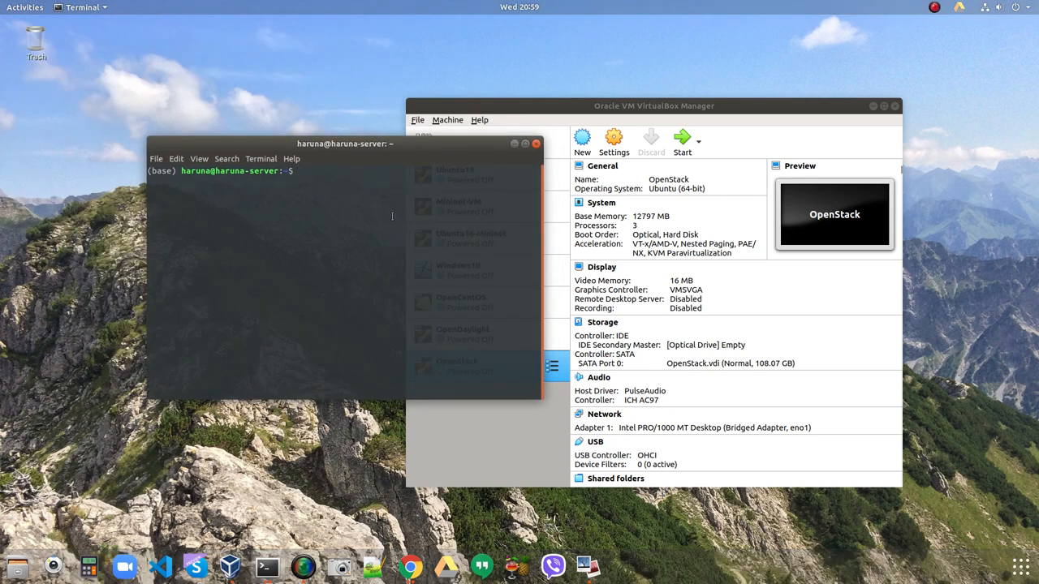
Step: Run lscpu to list the host's Intel i7-4790 with 8 CPUs and VT-x support
text(lsc)
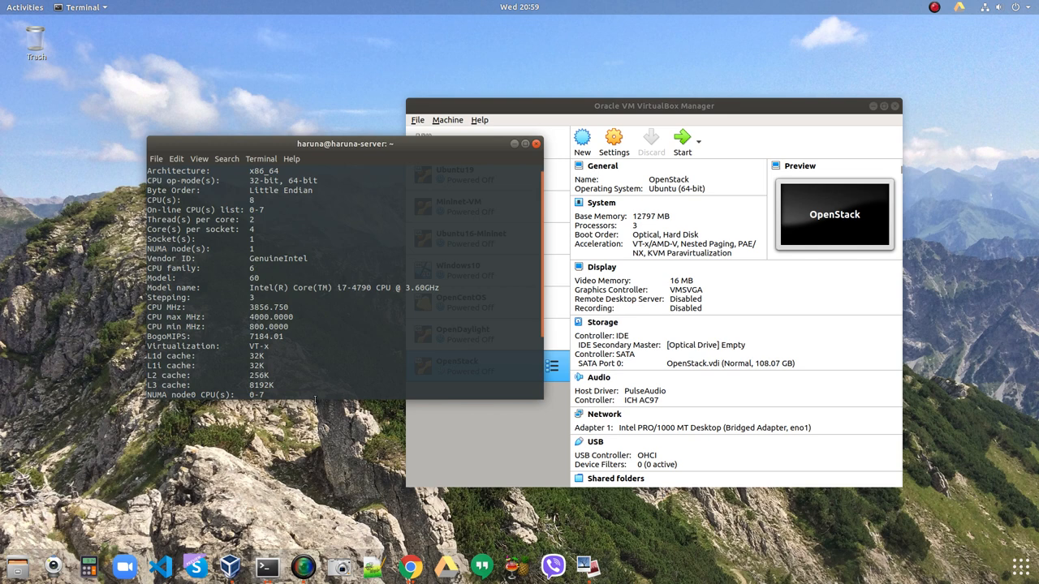
text(lscpu)
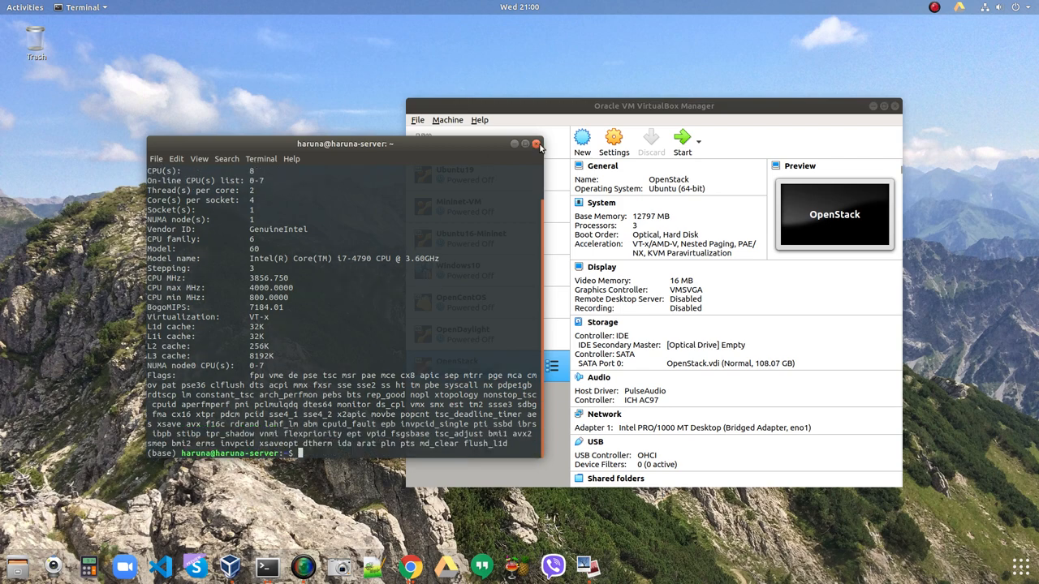
Step: Close the terminal and bring up the OpenStack machine's settings window
click(539, 143)
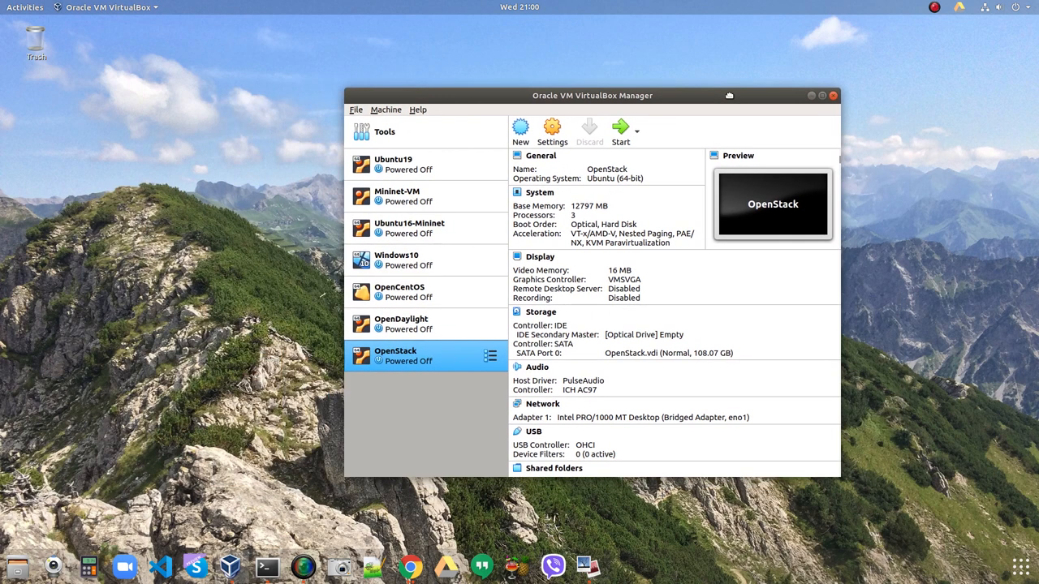
mouse_move(639, 312)
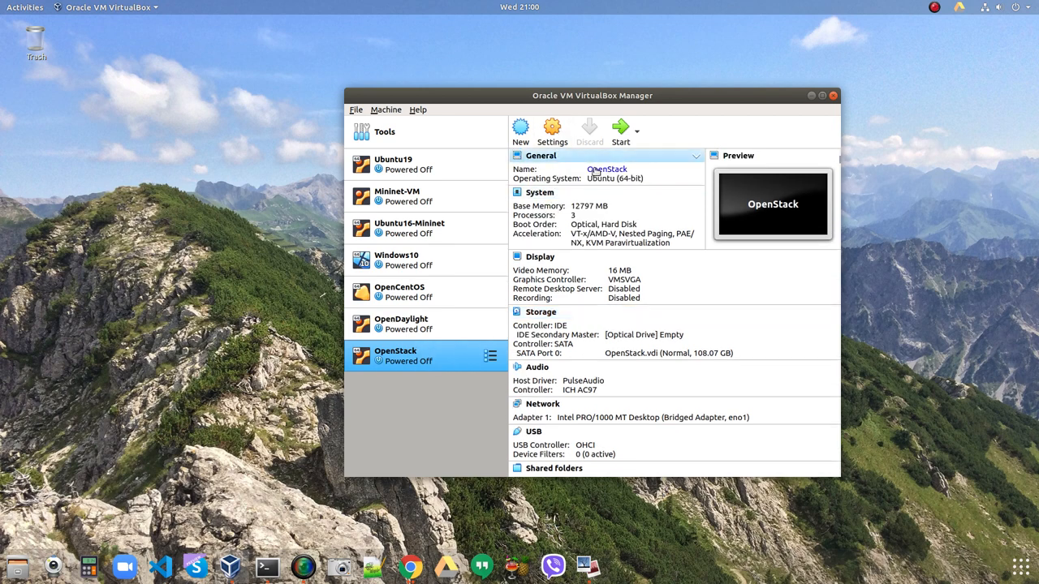
click(552, 129)
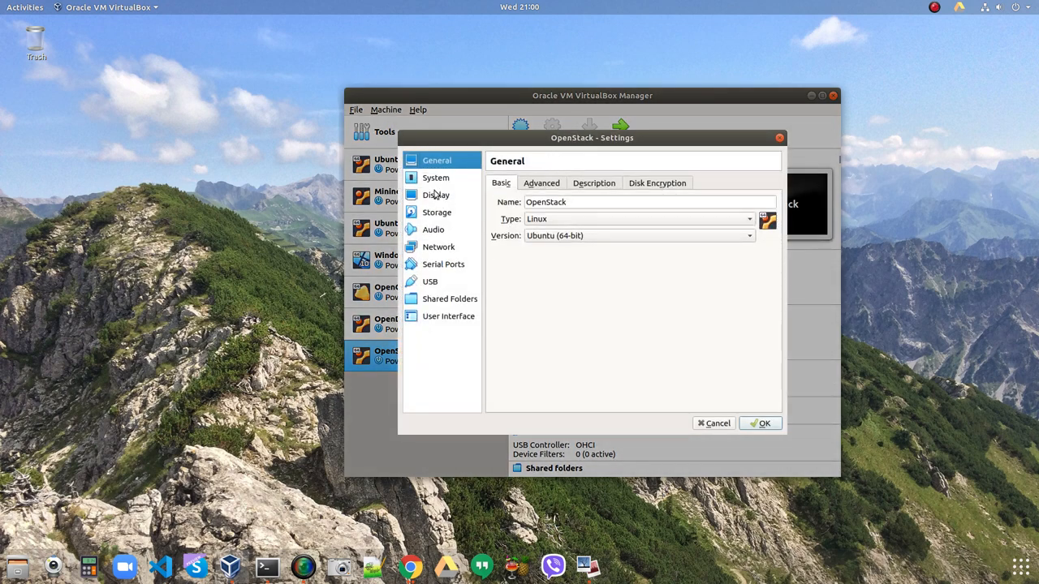
Step: Review OpenStack's System settings, checking the processor page and returning to the motherboard page
click(435, 177)
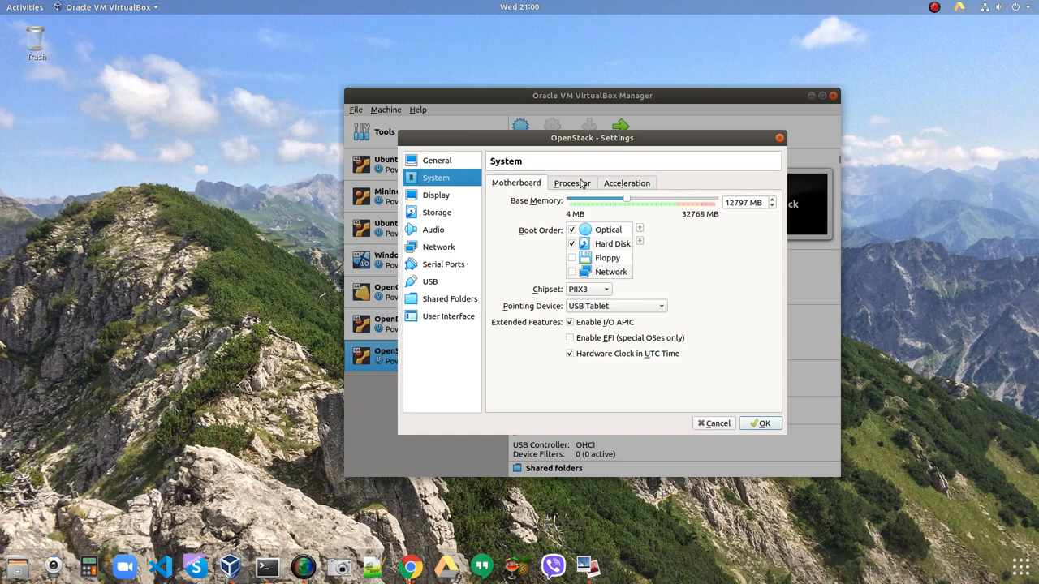
click(572, 182)
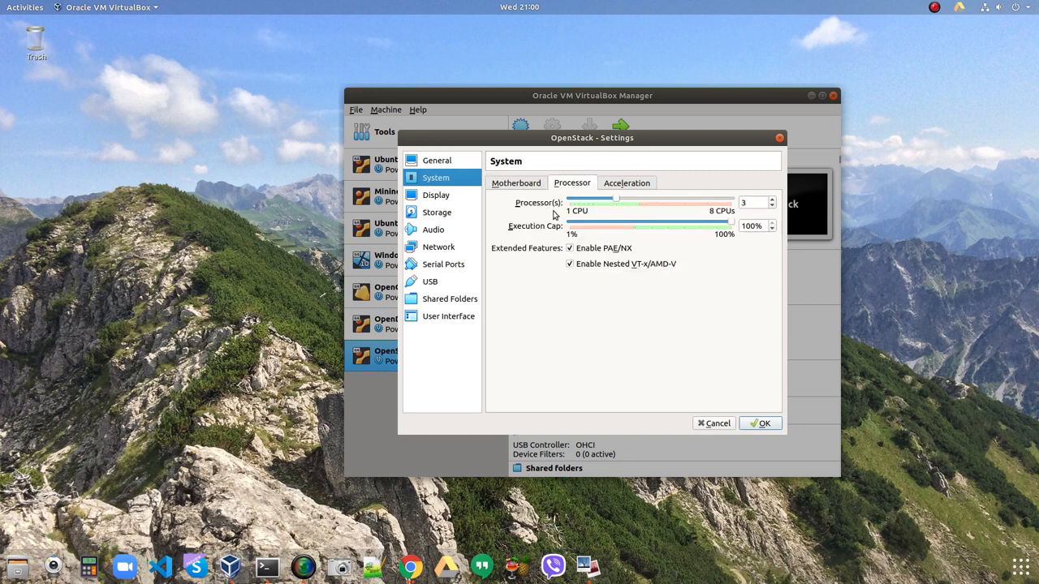
mouse_move(643, 279)
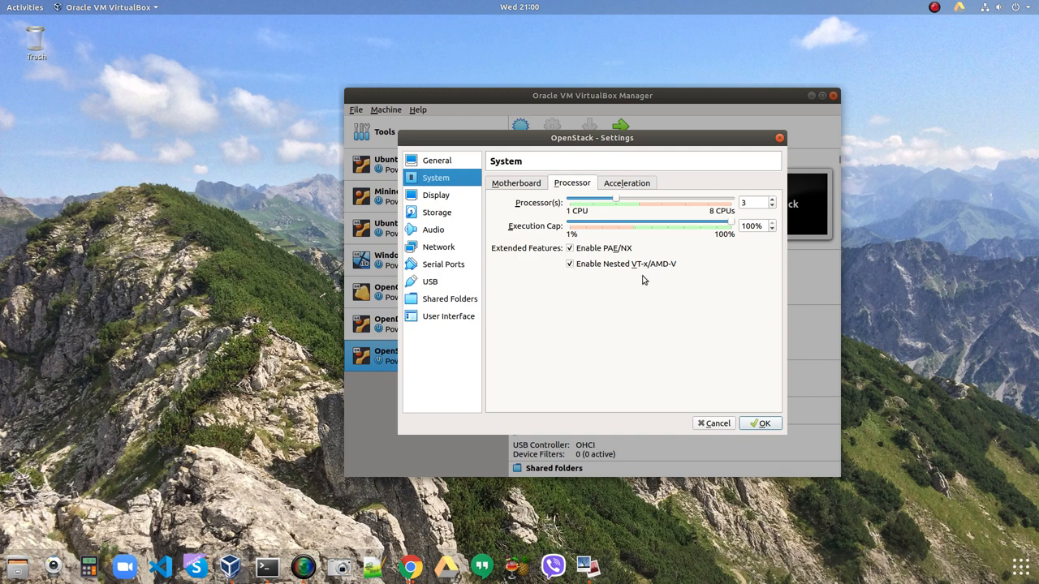
mouse_move(618, 273)
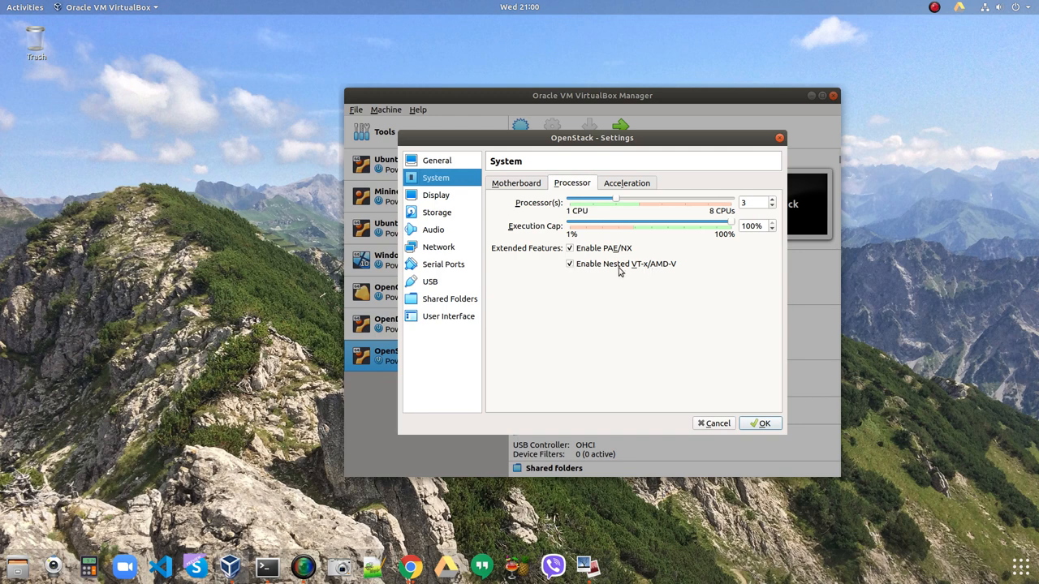
mouse_move(623, 263)
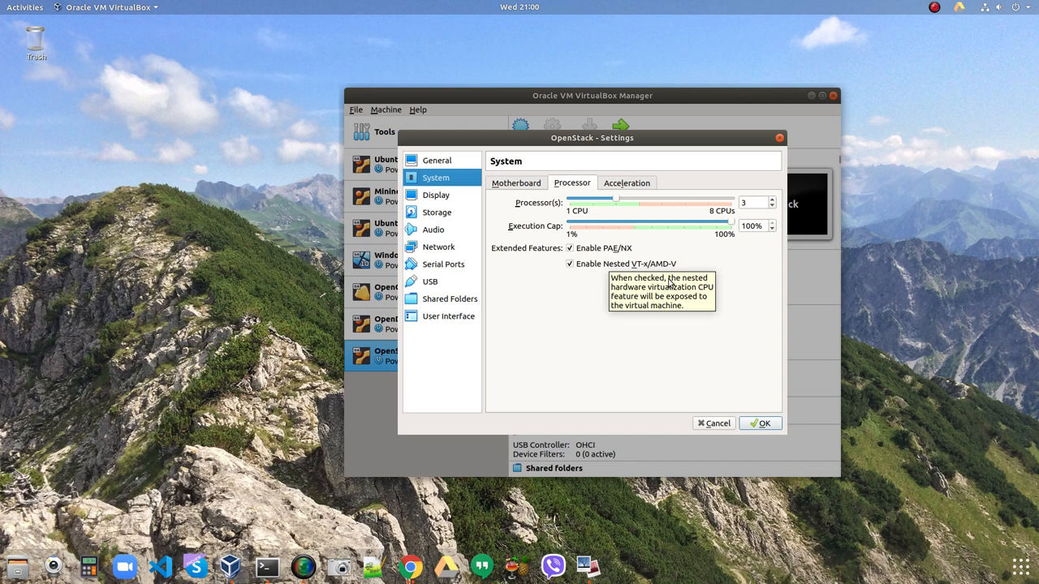
mouse_move(642, 308)
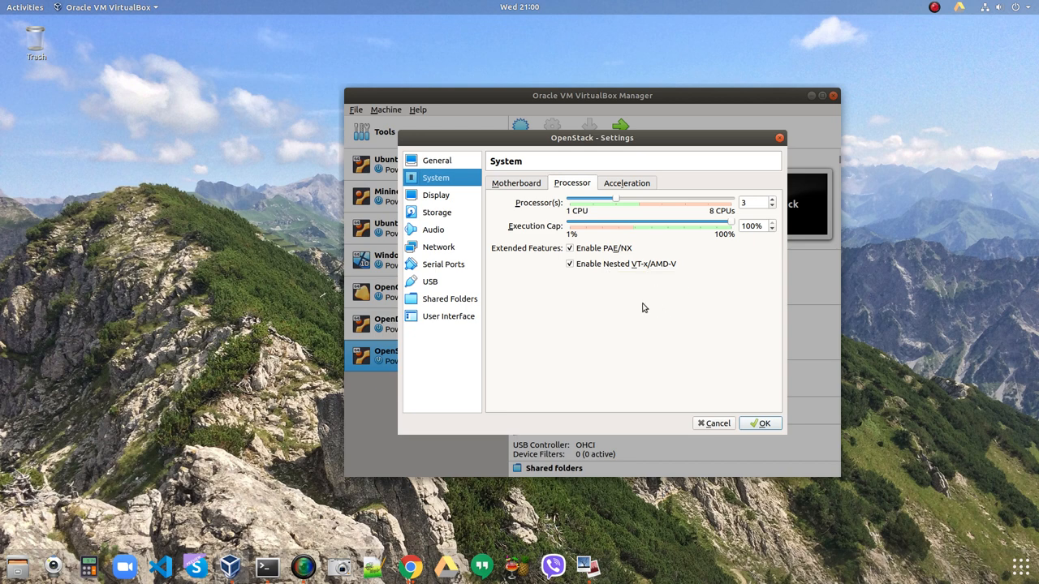
mouse_move(617, 310)
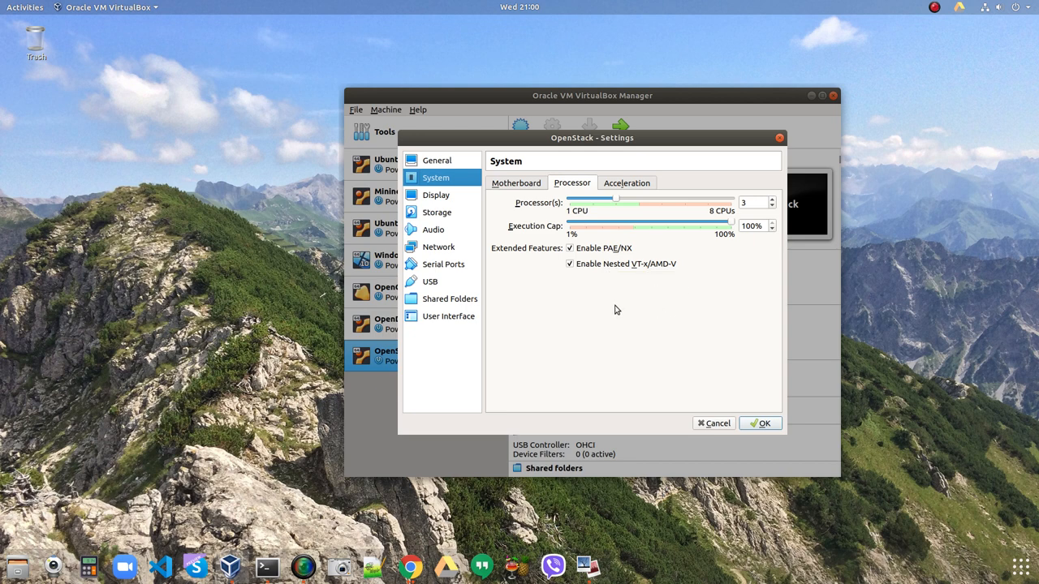
click(750, 201)
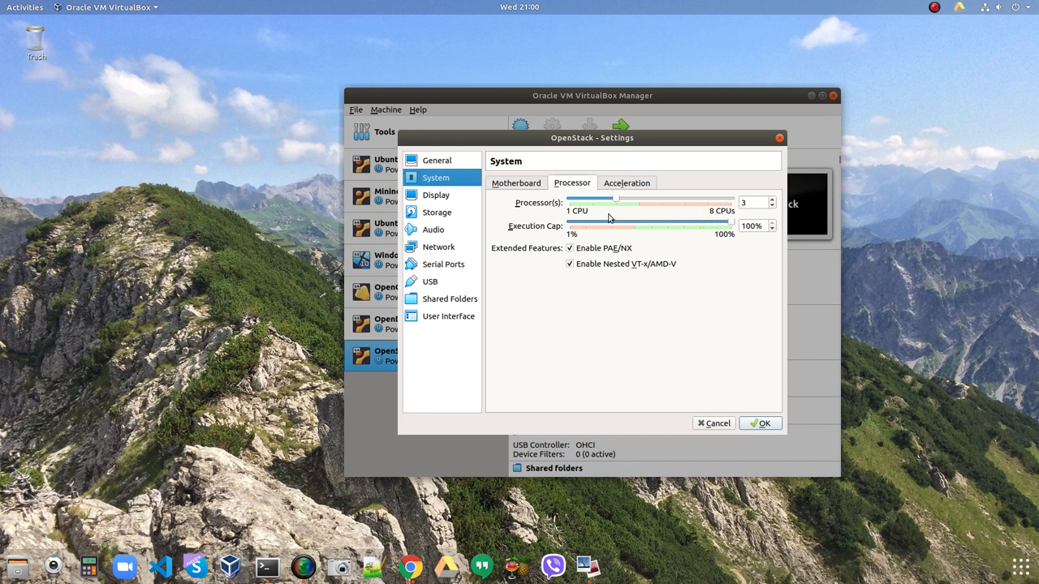
mouse_move(704, 213)
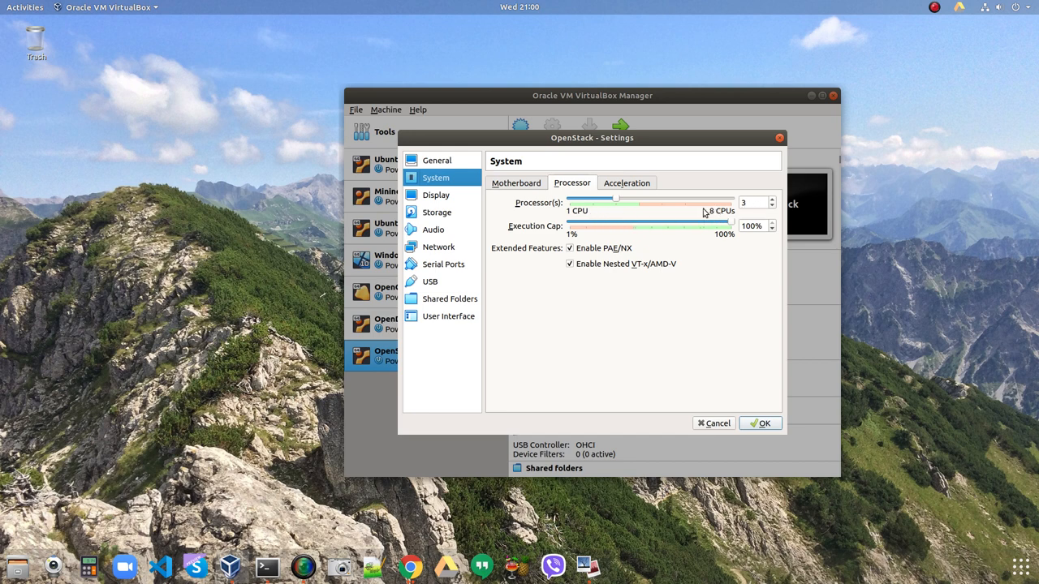
click(516, 181)
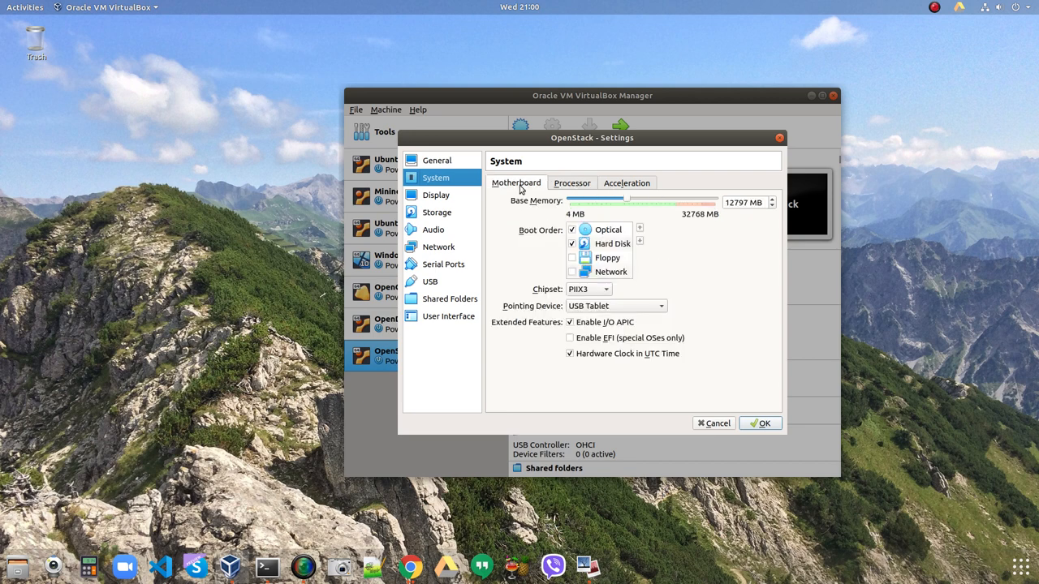
mouse_move(776, 137)
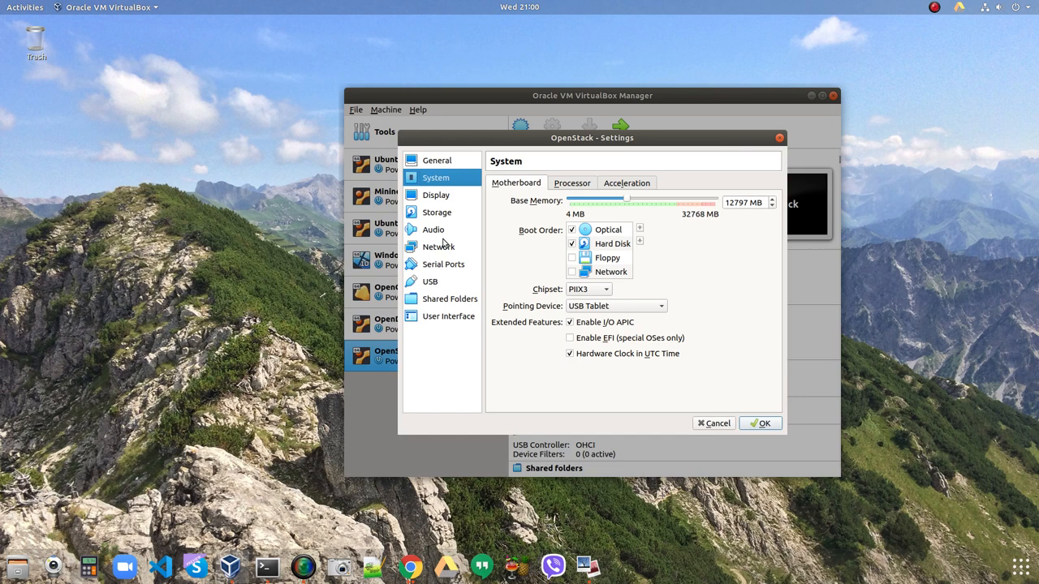
mouse_move(766, 176)
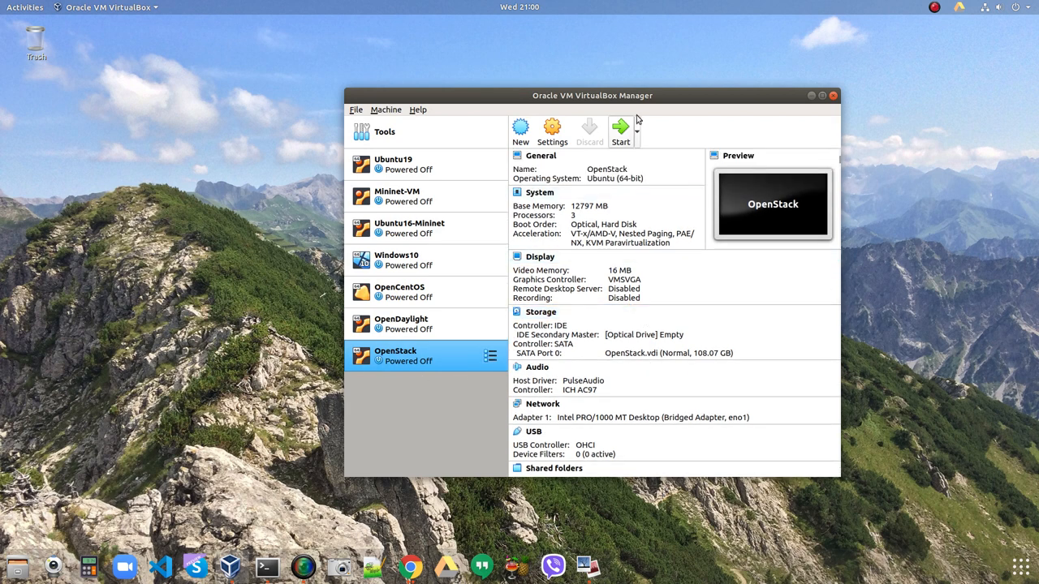
Step: Start the OpenStack machine, reposition its window and reach the Help menu
click(620, 129)
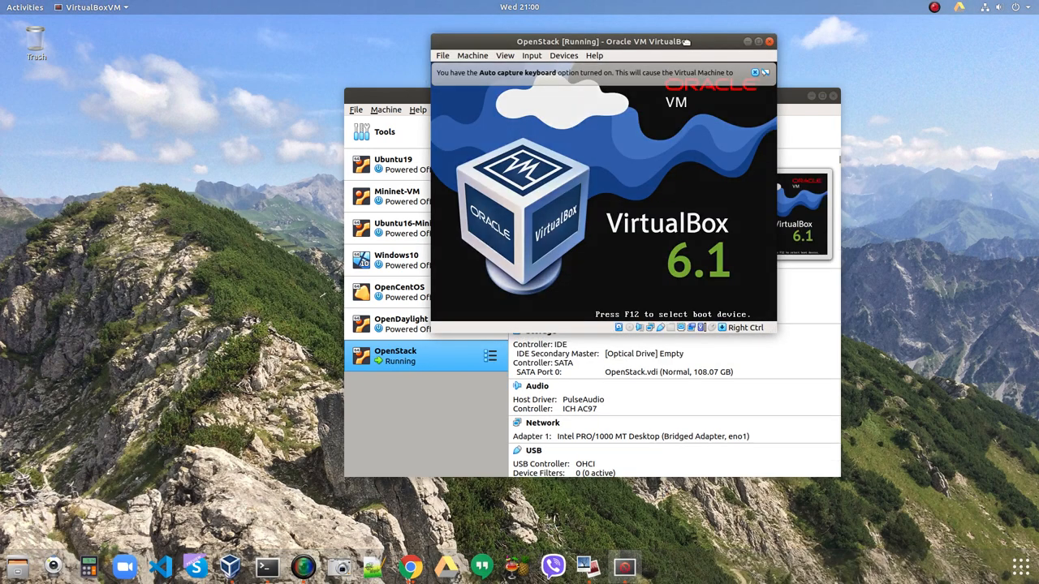
drag(600, 42, 627, 106)
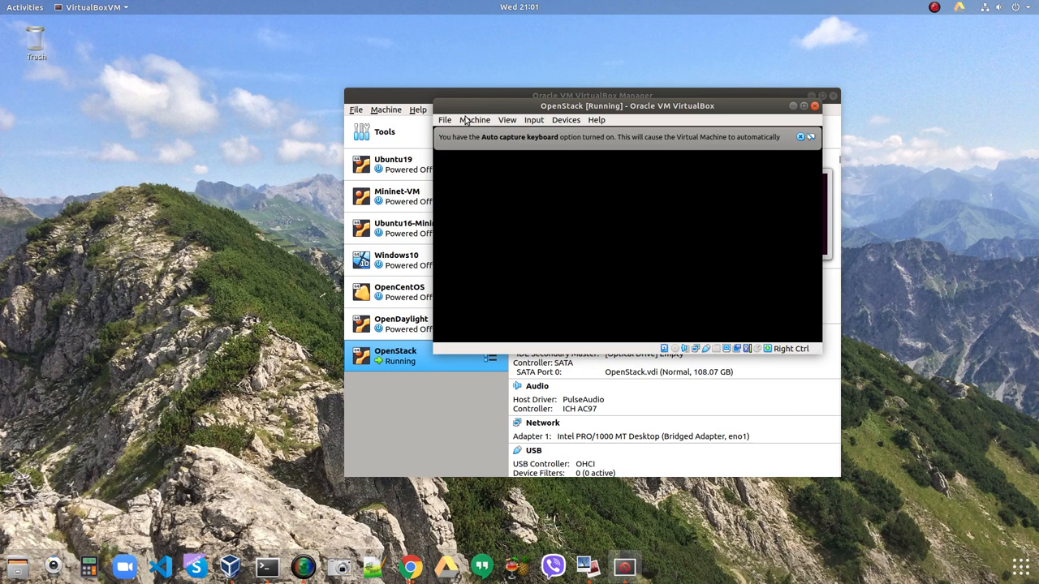
click(417, 111)
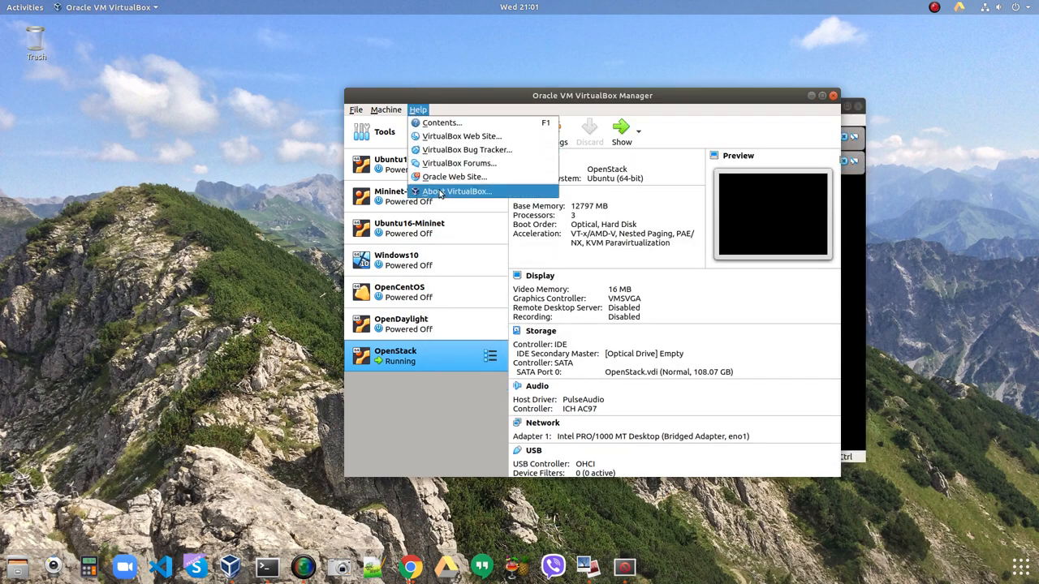
Step: View the About VirtualBox version information and dismiss it while Ubuntu boots
click(456, 191)
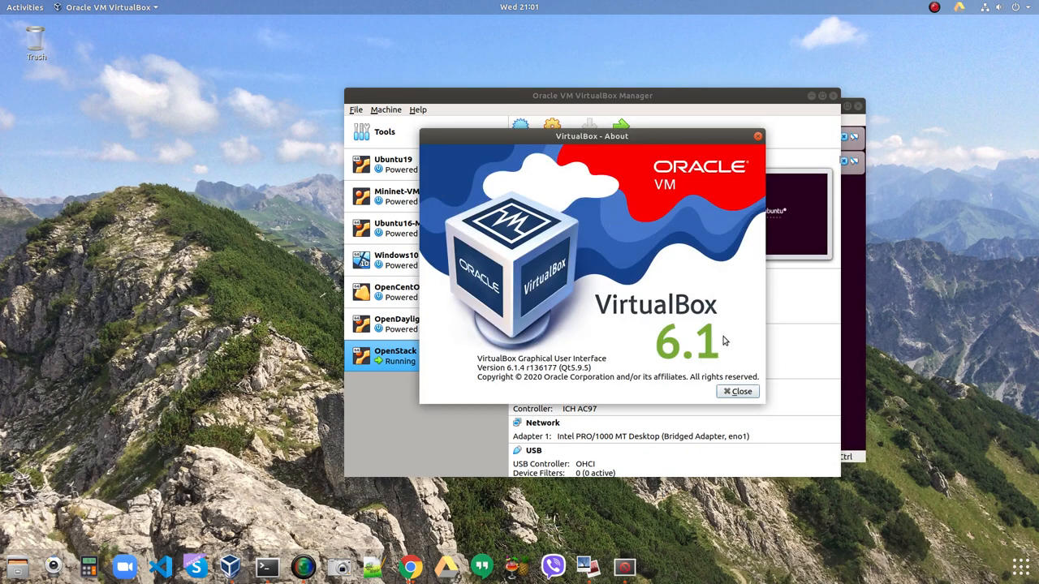
click(737, 391)
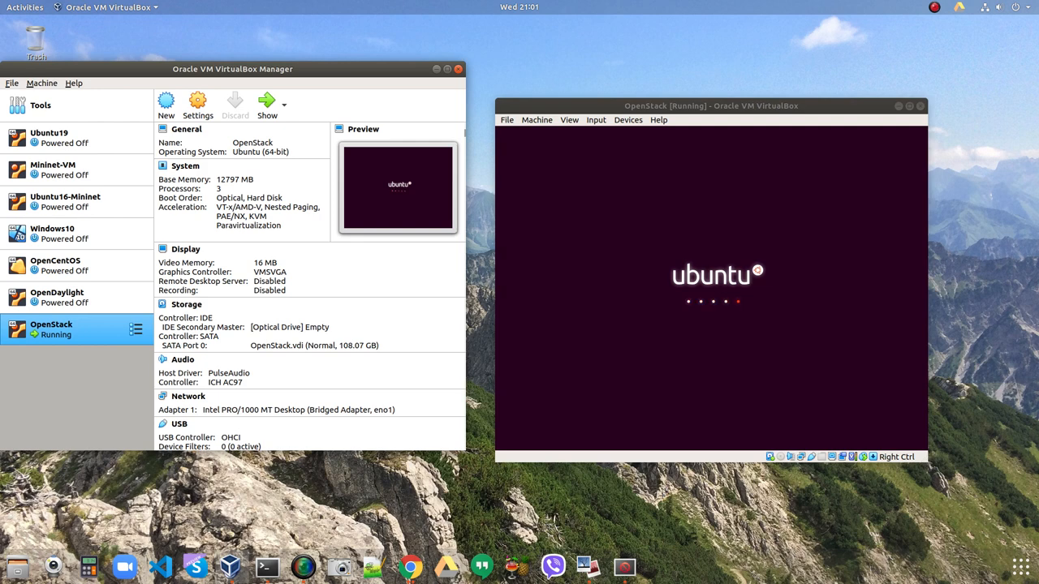
Step: Maximize the OpenStack window and sign in as the stack user with its password
scroll(down, 3)
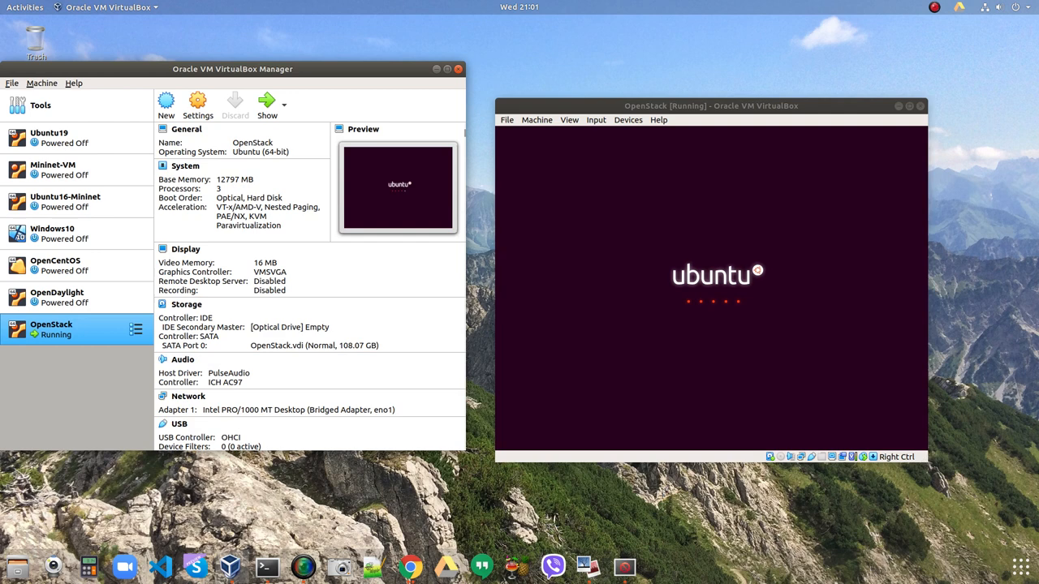
mouse_move(933, 241)
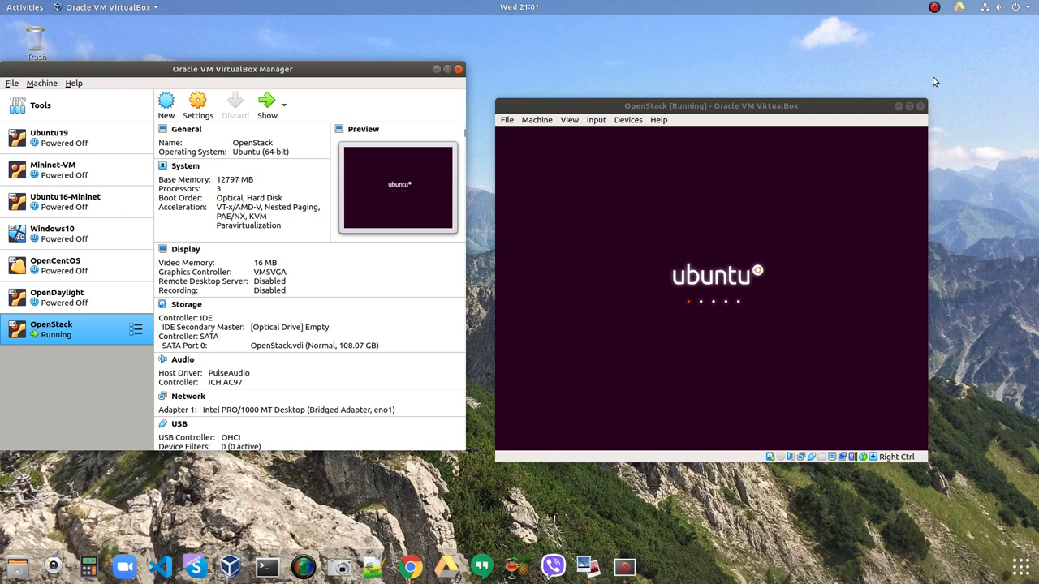
mouse_move(931, 46)
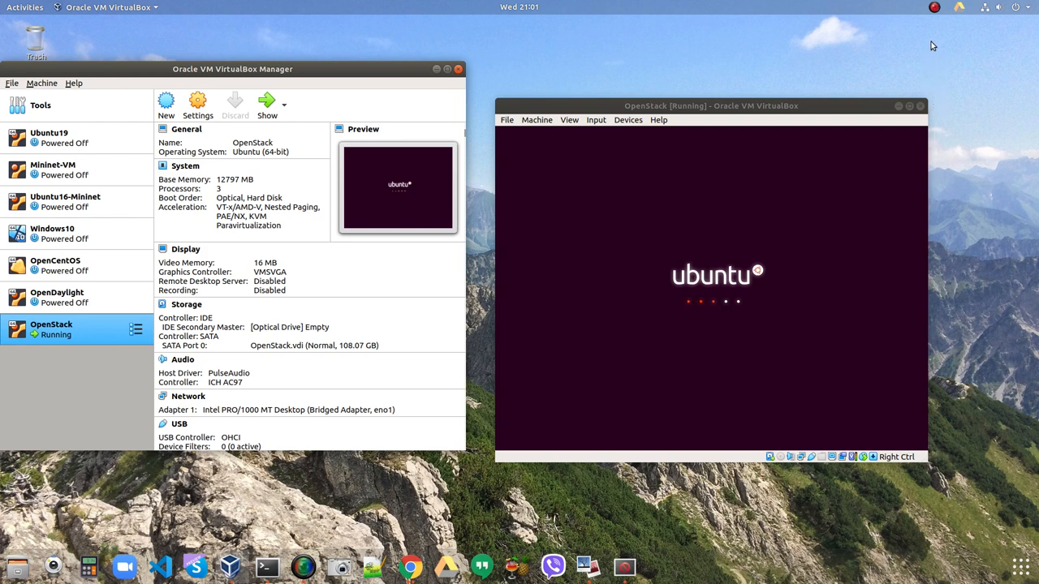
mouse_move(938, 13)
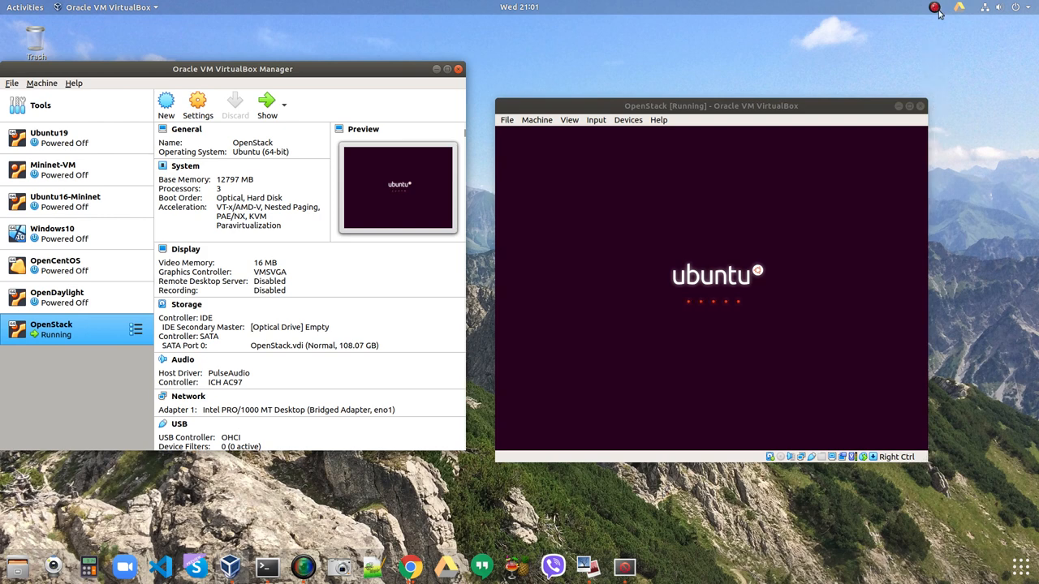
click(933, 7)
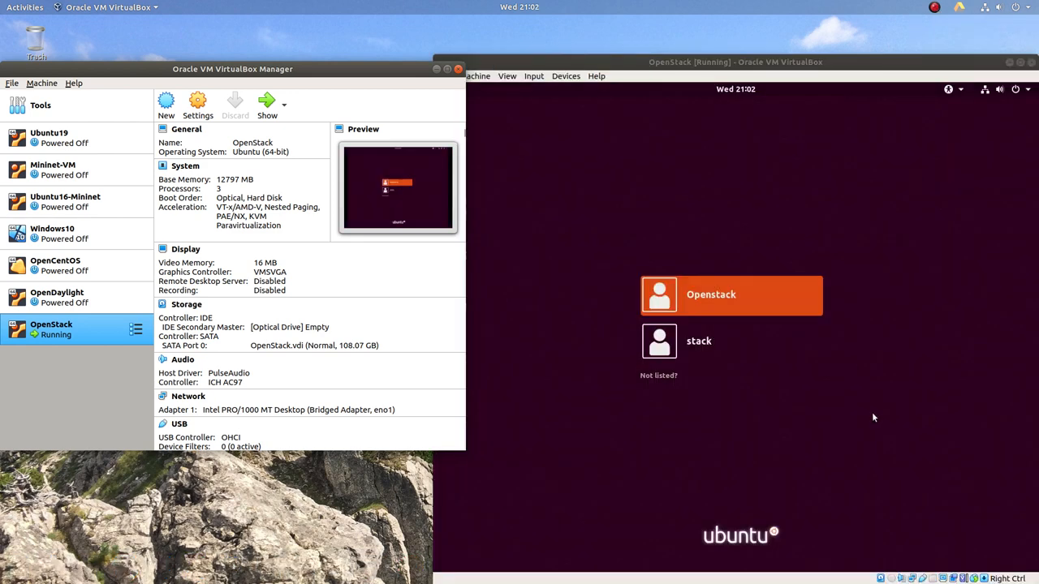
click(714, 341)
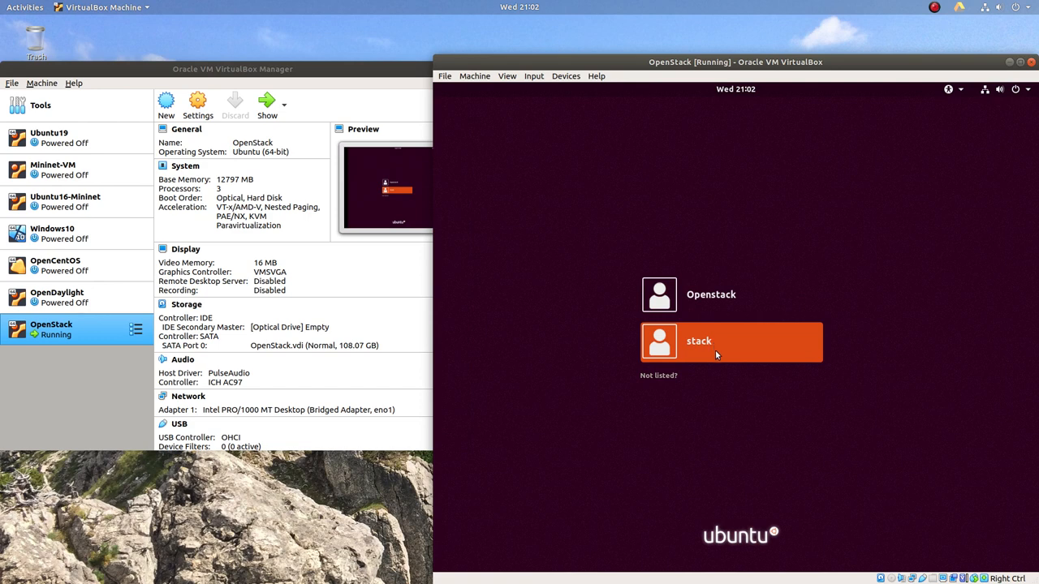
click(697, 341)
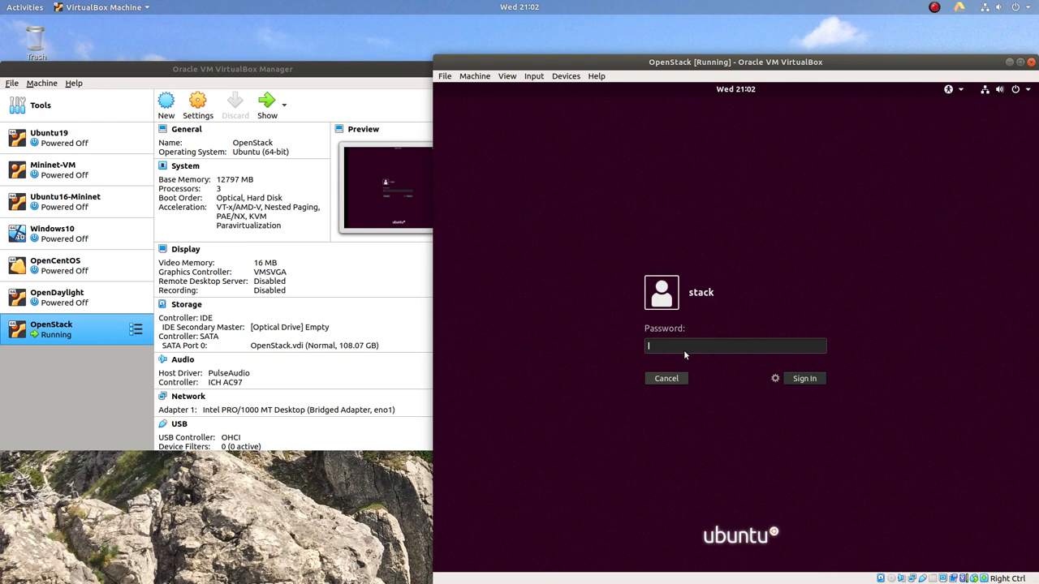
text(password)
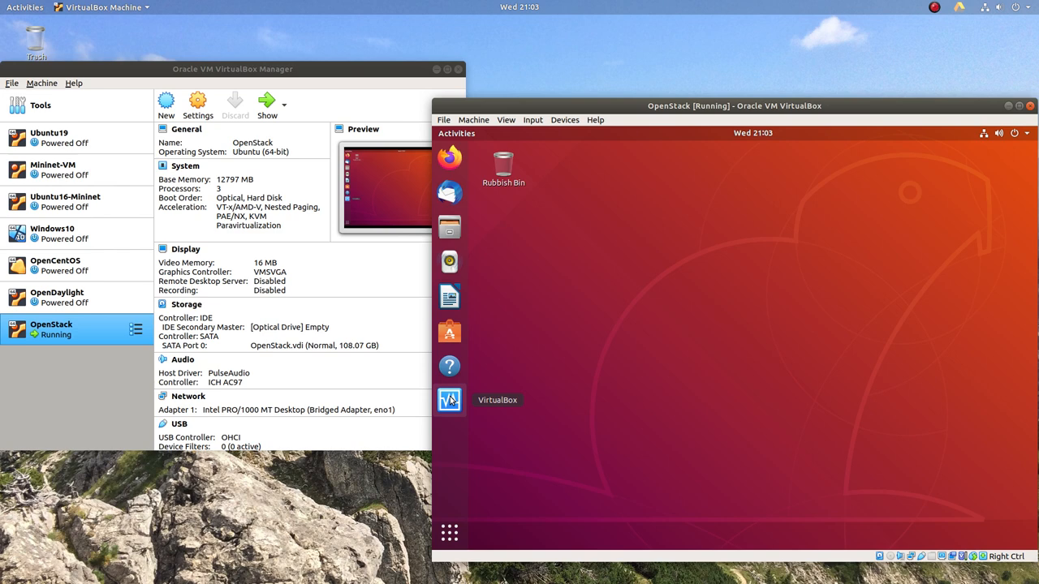
Step: Launch the nested VirtualBox inside the guest and begin a new virtual machine
click(450, 399)
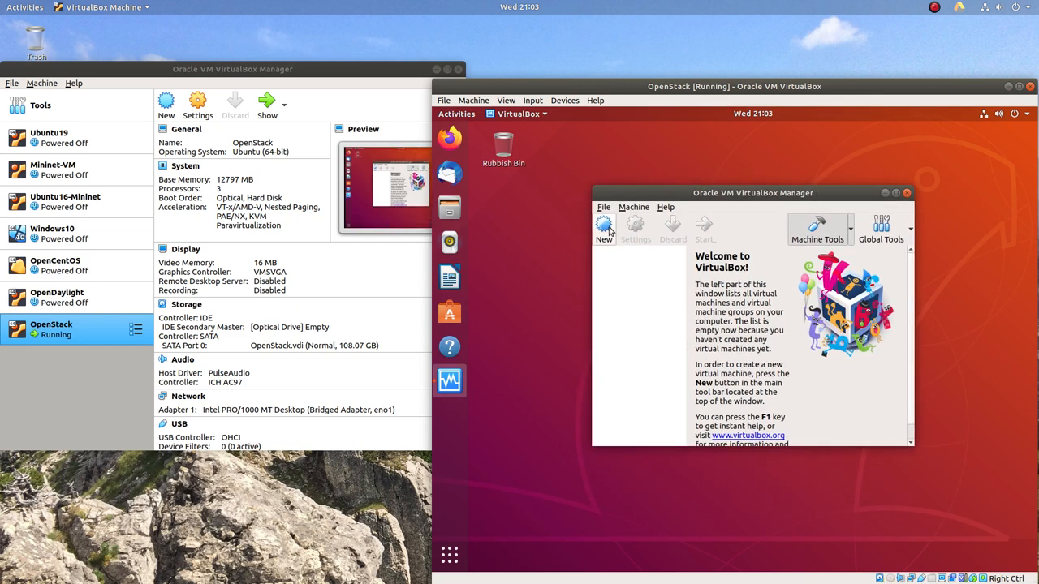
click(603, 230)
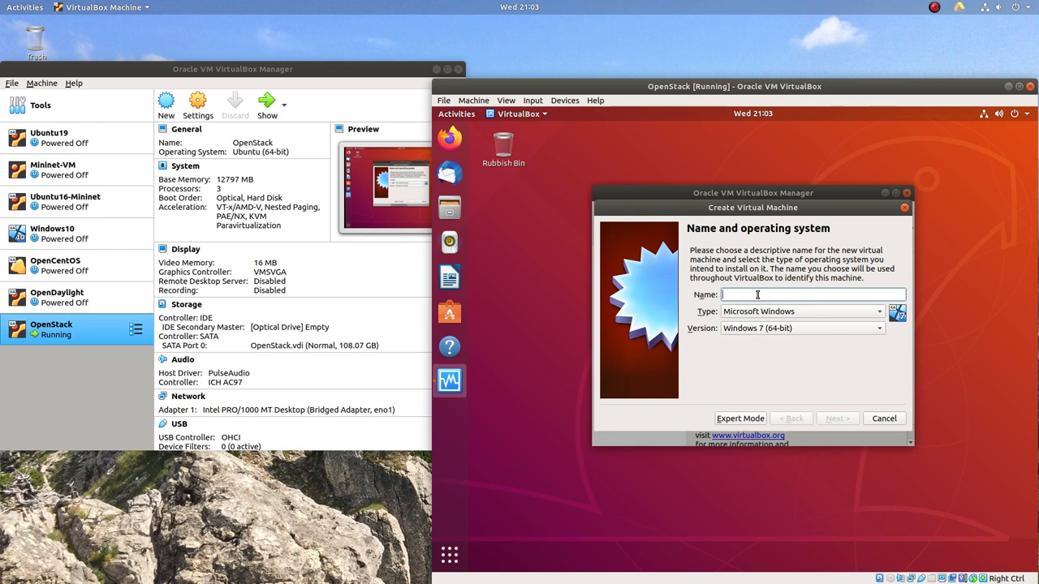
Step: Name the machine NestedMint as Linux, Other Linux (64-bit), and continue to memory size
text(Nested)
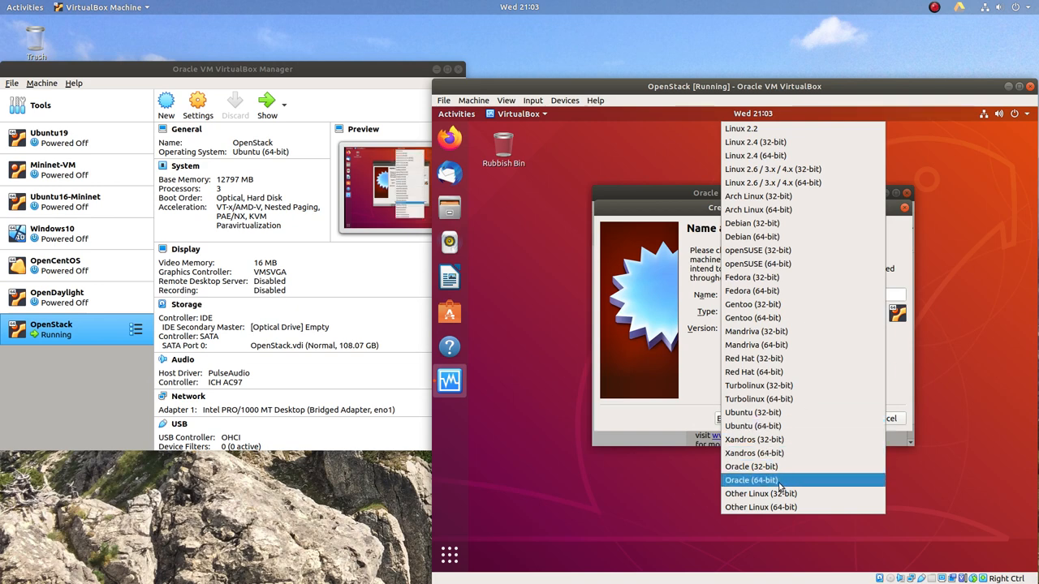
click(759, 506)
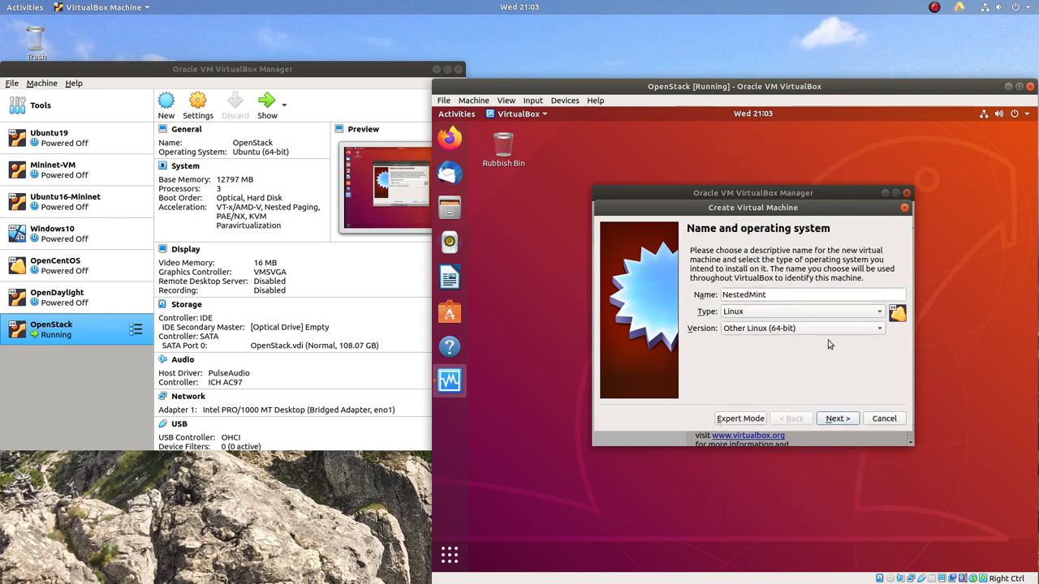
mouse_move(826, 347)
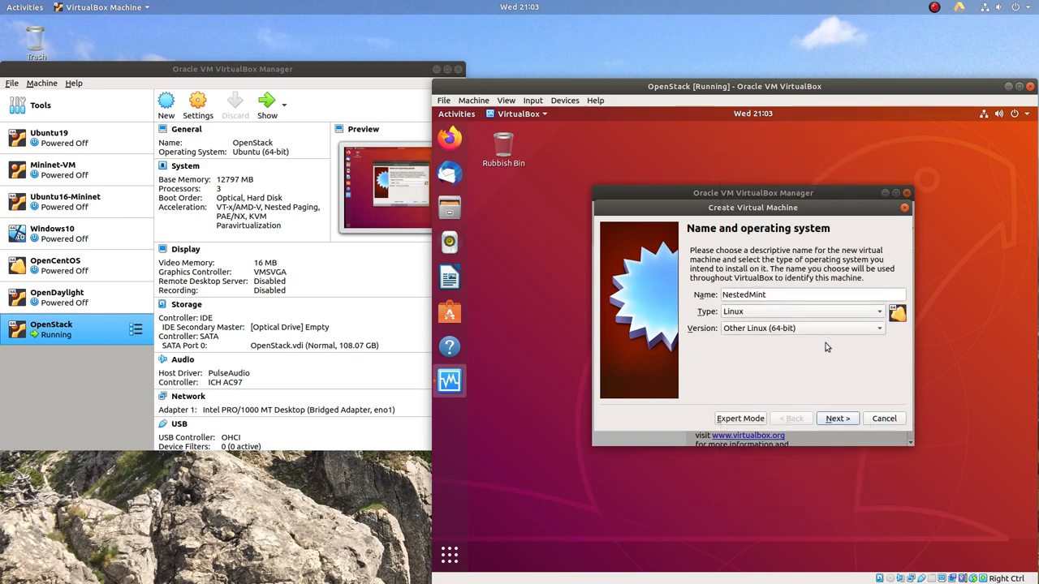
mouse_move(798, 353)
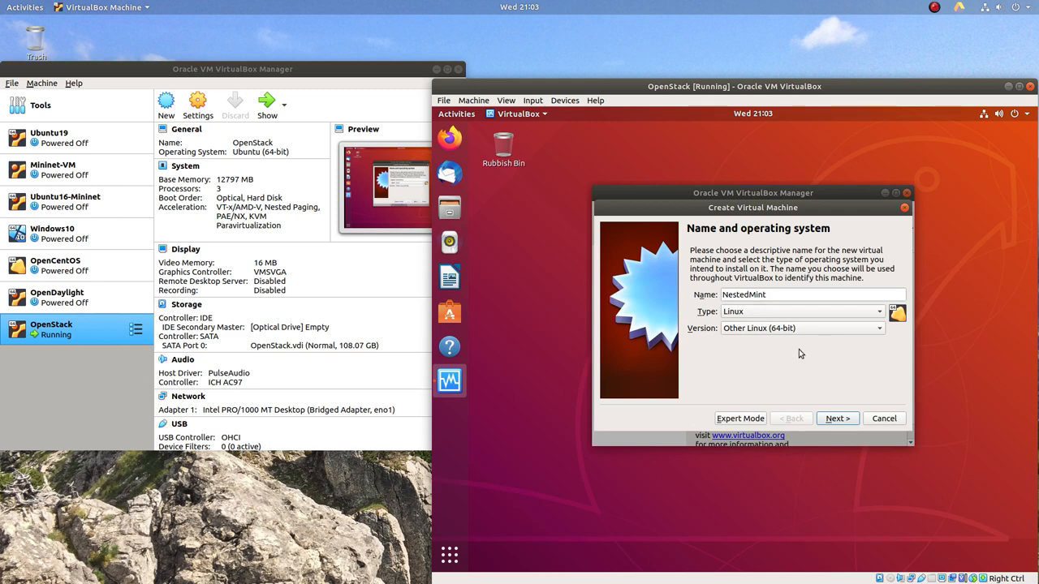
click(880, 328)
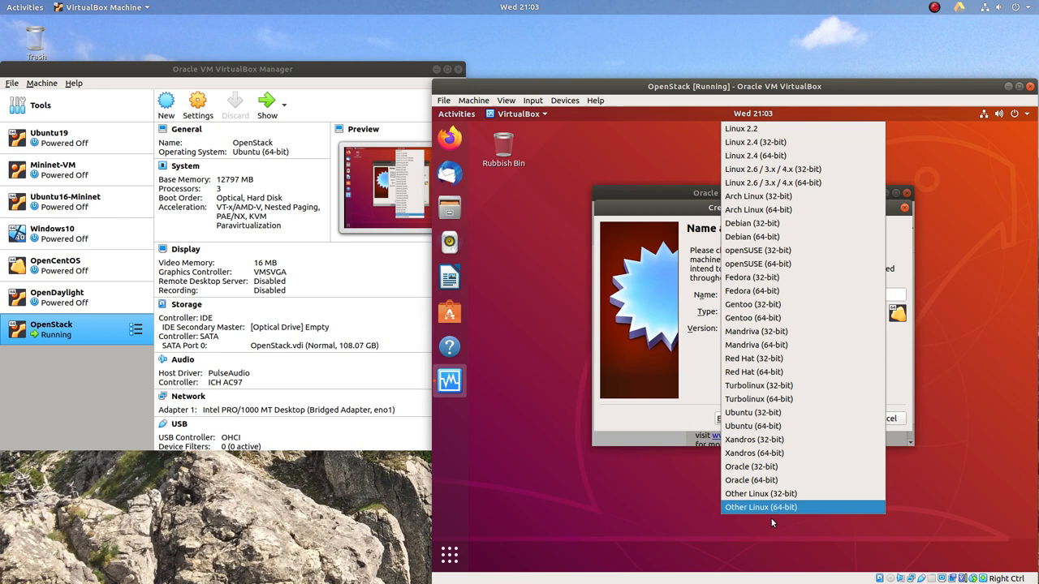
mouse_move(776, 513)
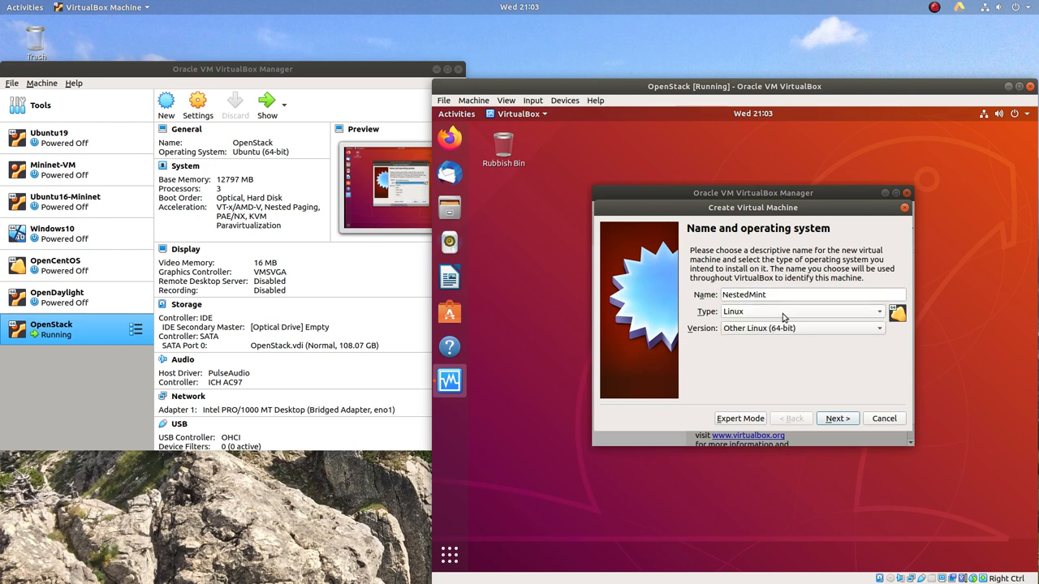
mouse_move(836, 396)
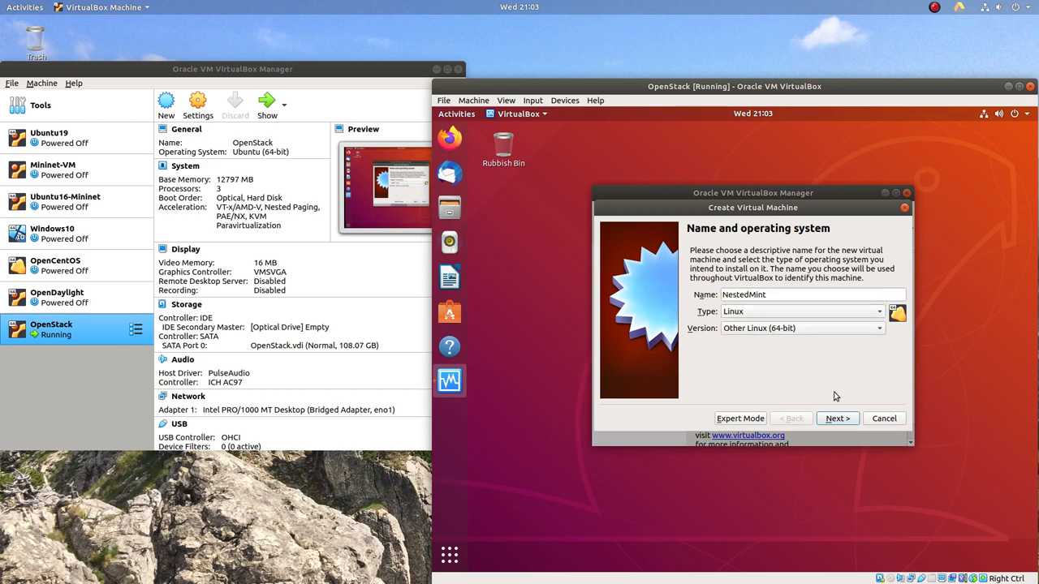
click(838, 418)
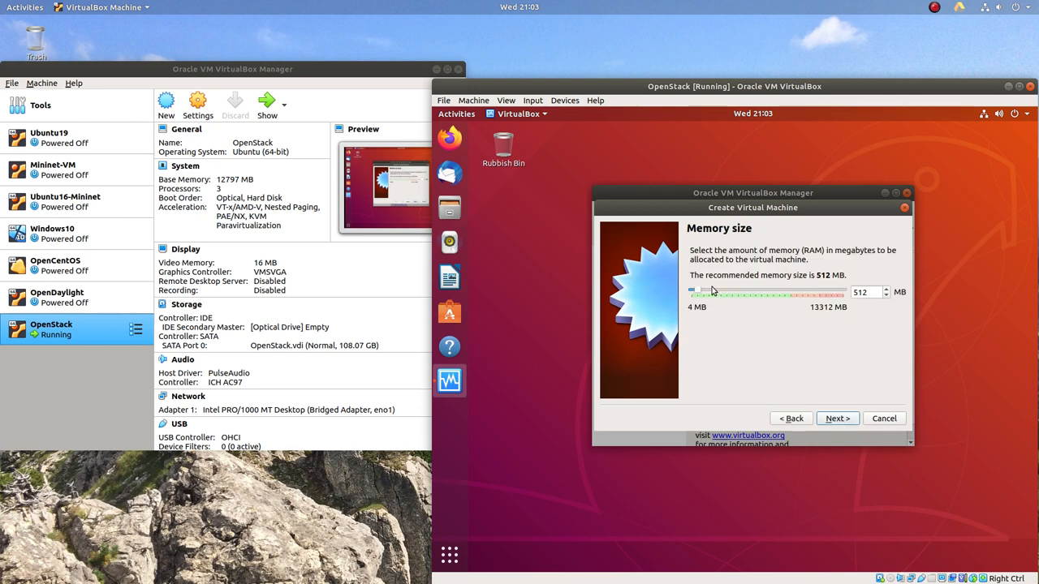
Step: Drag the memory slider up to 1712 MB and advance to the hard disk step
drag(695, 292, 707, 292)
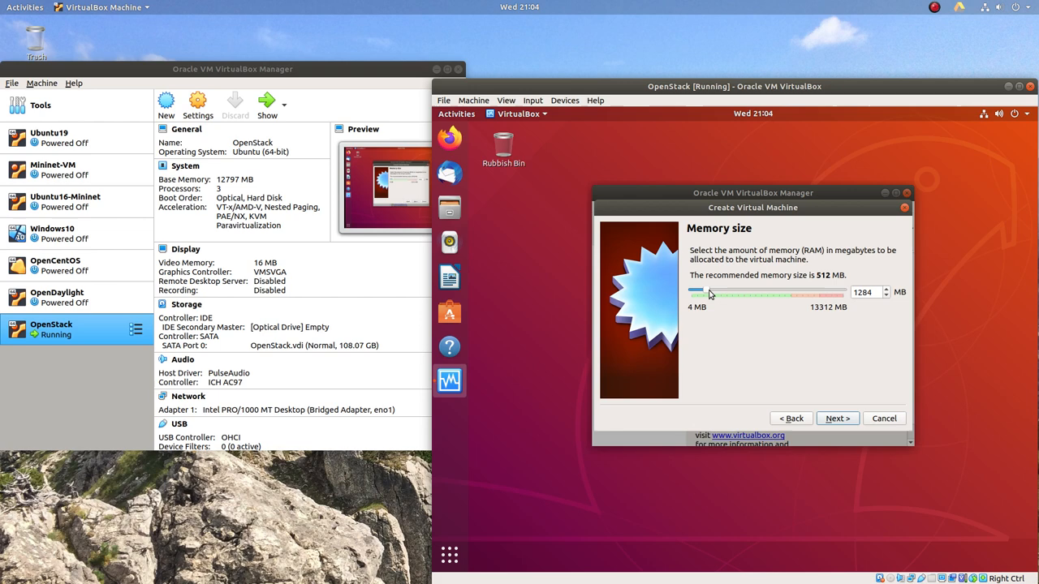
drag(711, 292, 717, 293)
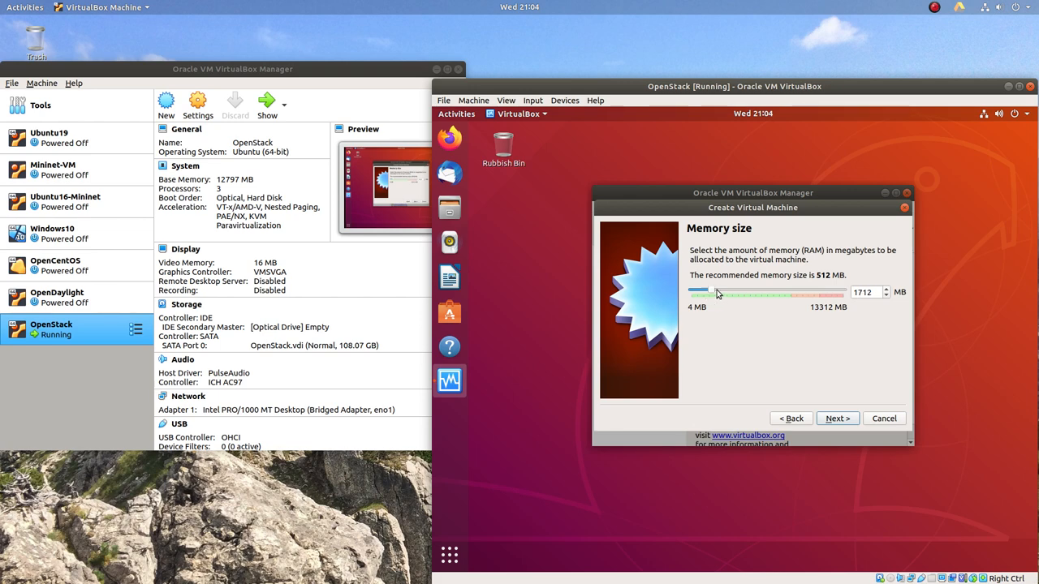
mouse_move(709, 308)
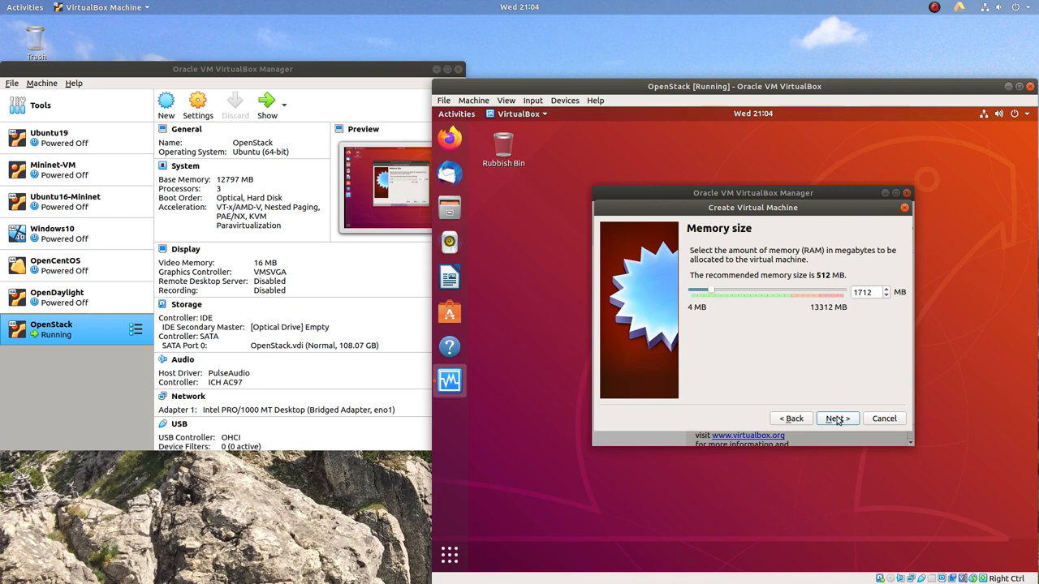
click(837, 418)
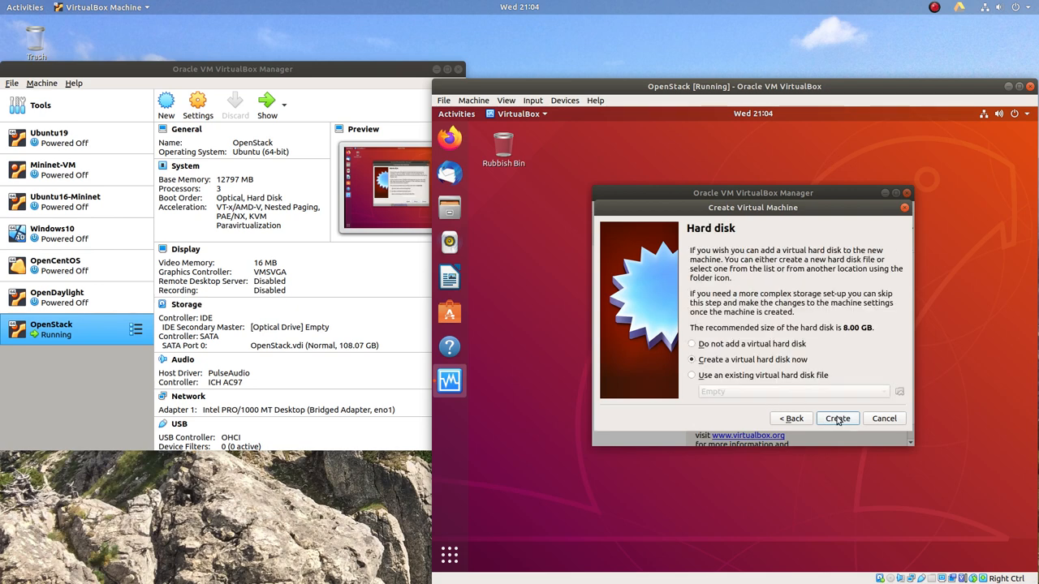
Step: Create a new VDI virtual hard disk sized to about 8.23 GB for NestedMint
click(838, 419)
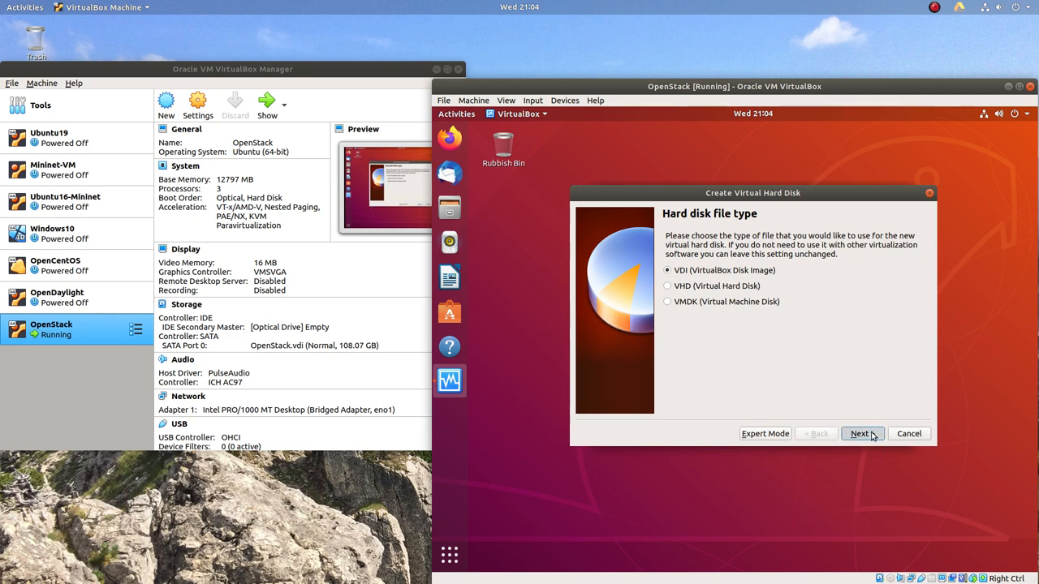
click(860, 433)
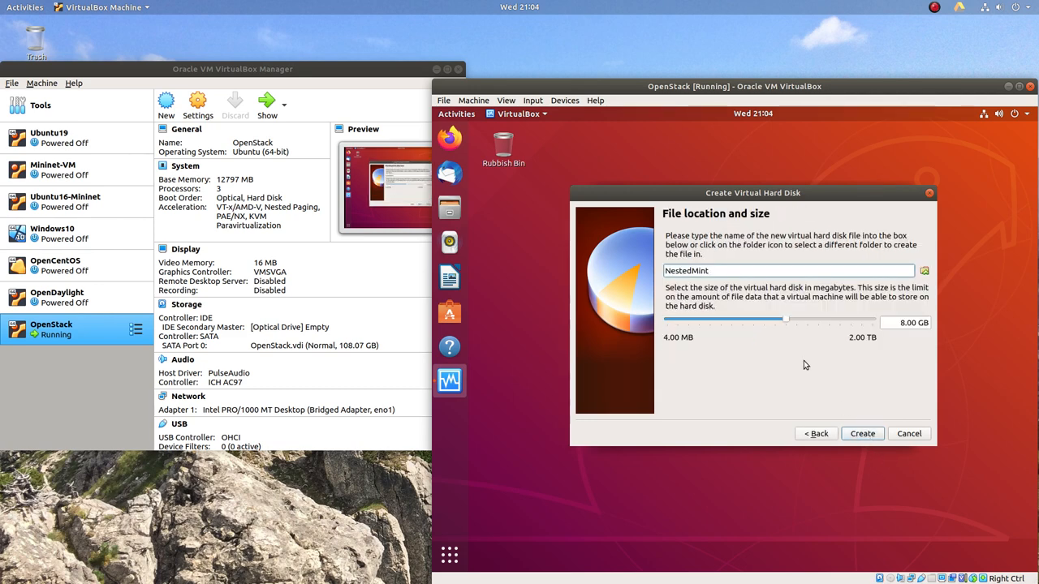
drag(782, 318, 788, 318)
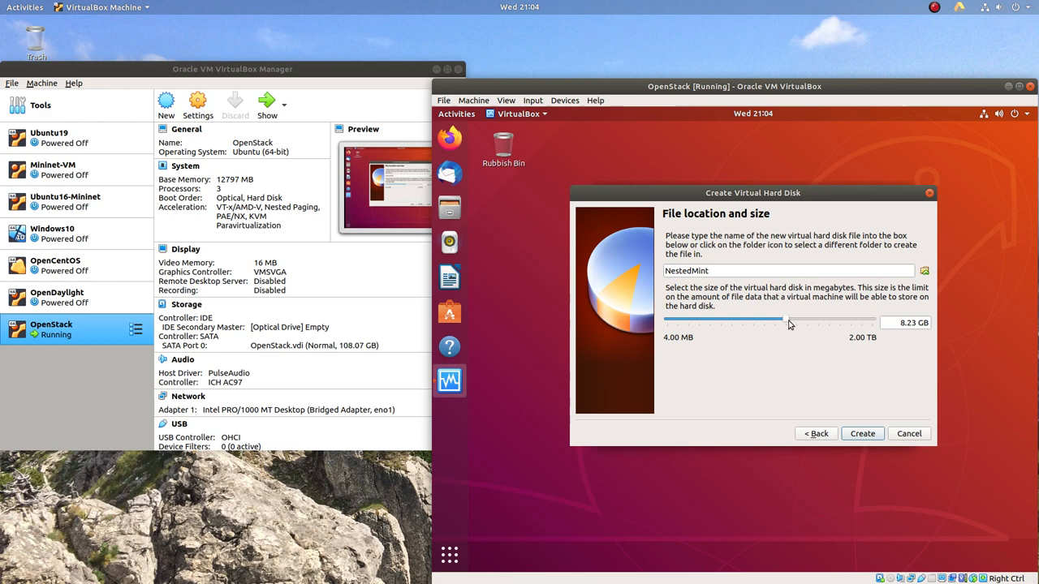
drag(782, 321, 792, 321)
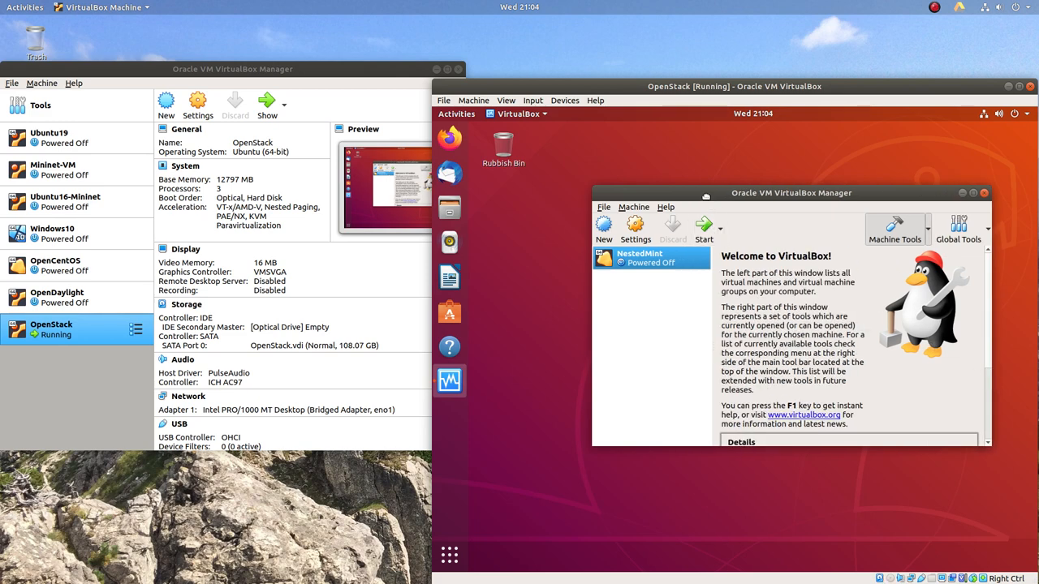
Step: In NestedMint's Storage settings, select the empty optical drive
drag(792, 191, 740, 181)
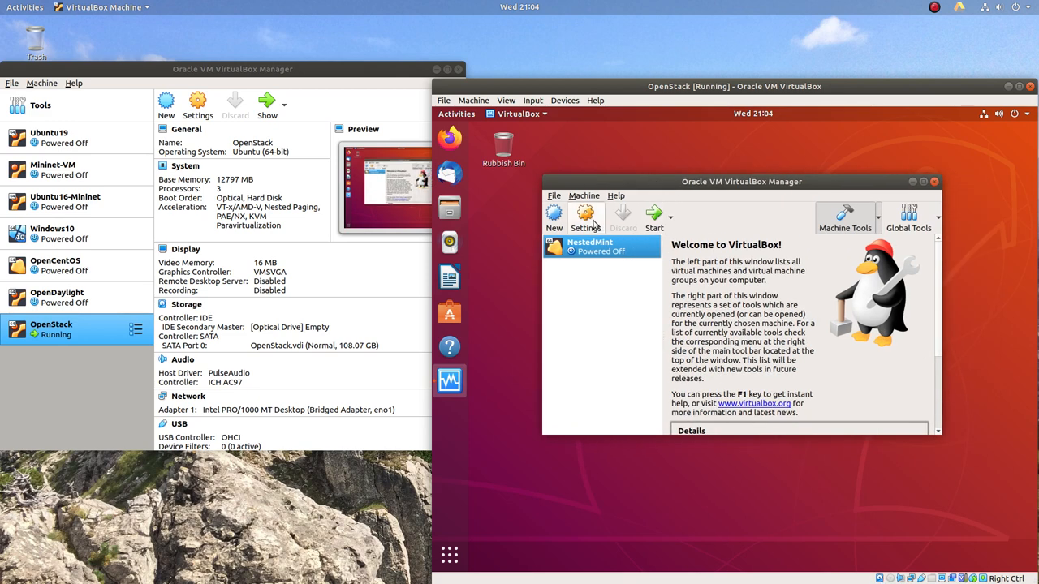
click(586, 218)
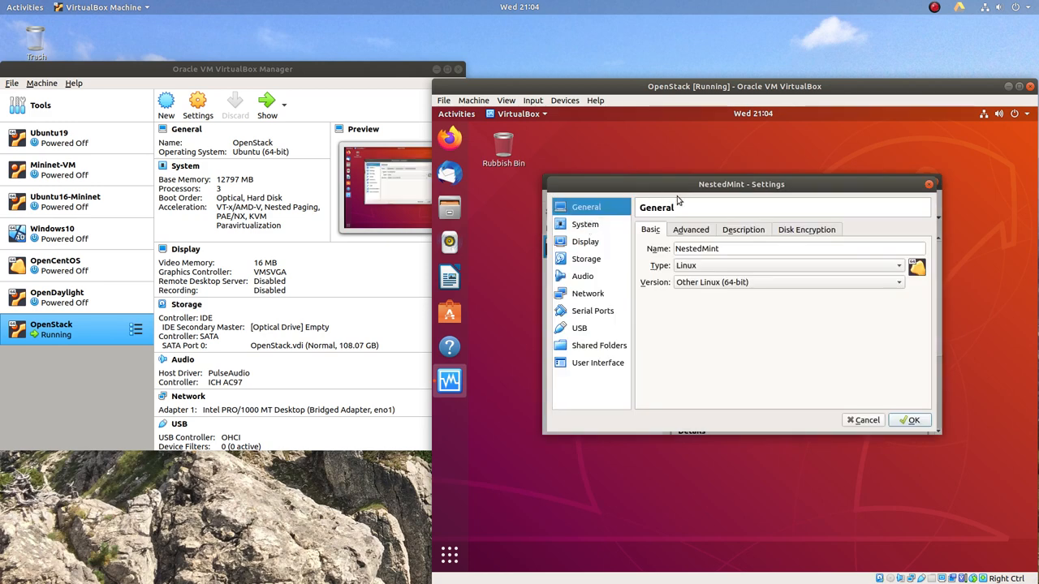
click(586, 258)
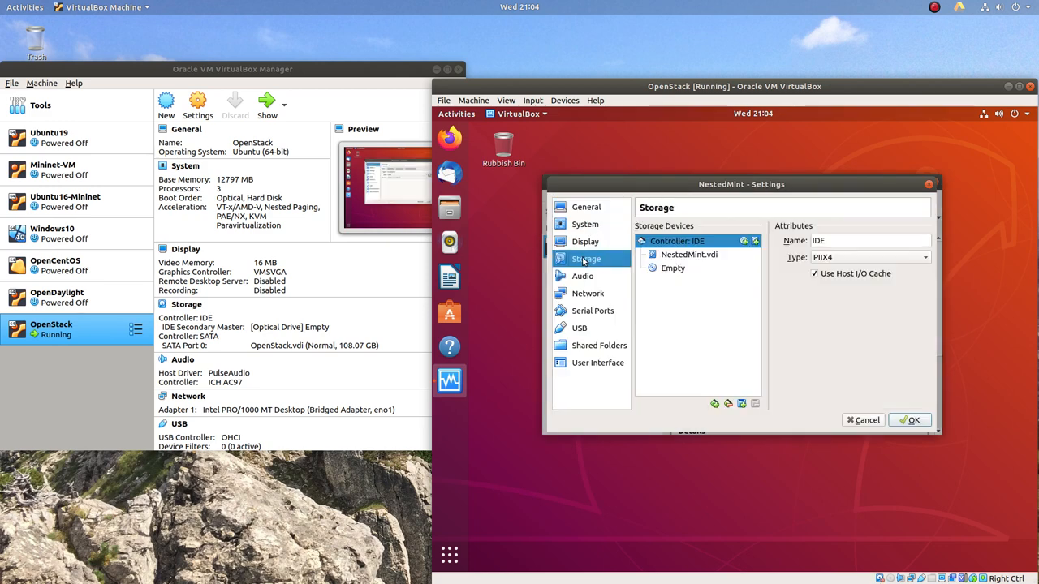
click(672, 268)
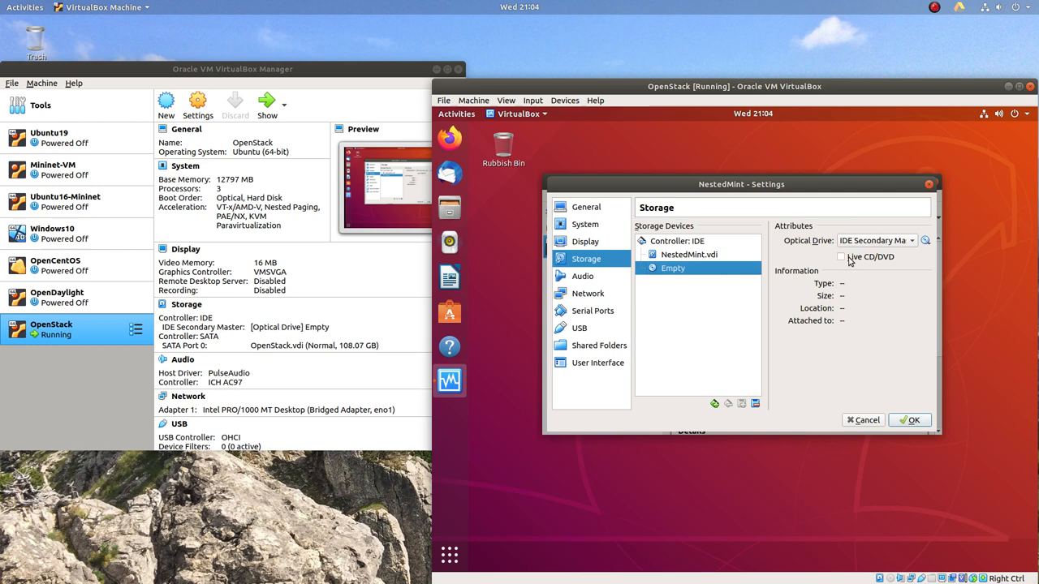
Step: Load linuxmint-19.3-cinnamon-64bit.iso from Downloads into the drive and save the settings
click(925, 240)
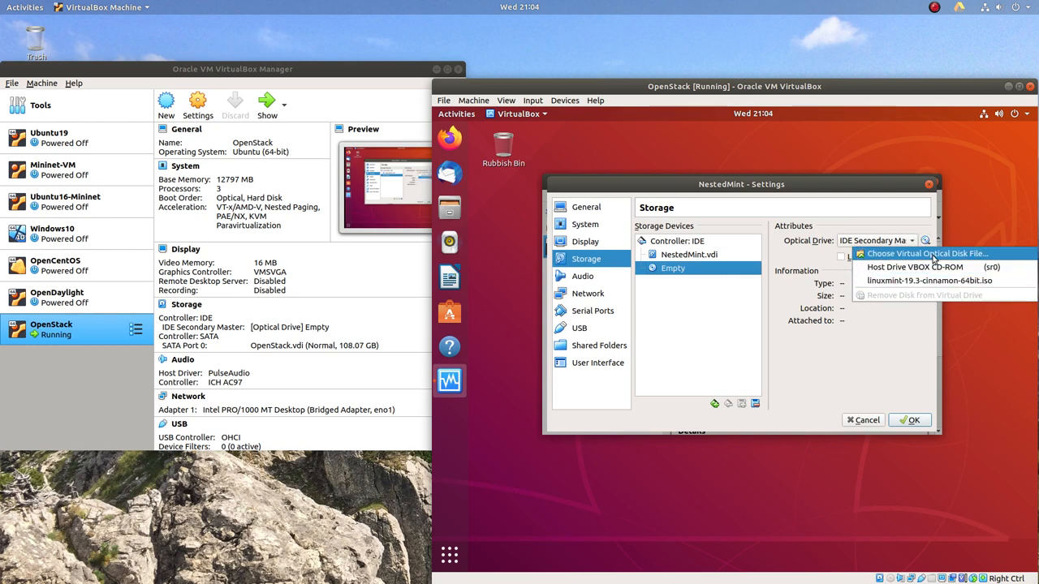
click(925, 253)
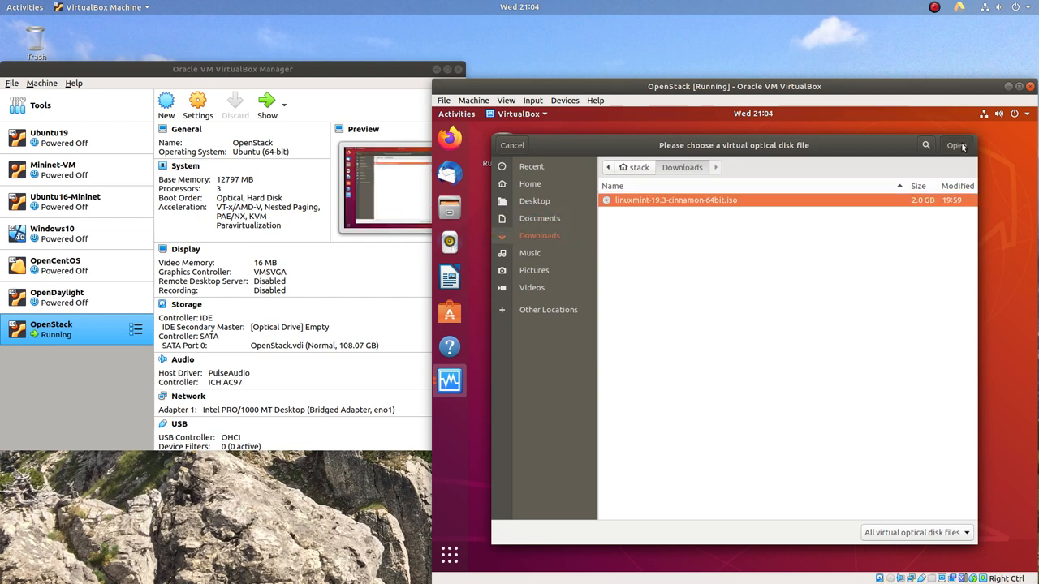
click(956, 146)
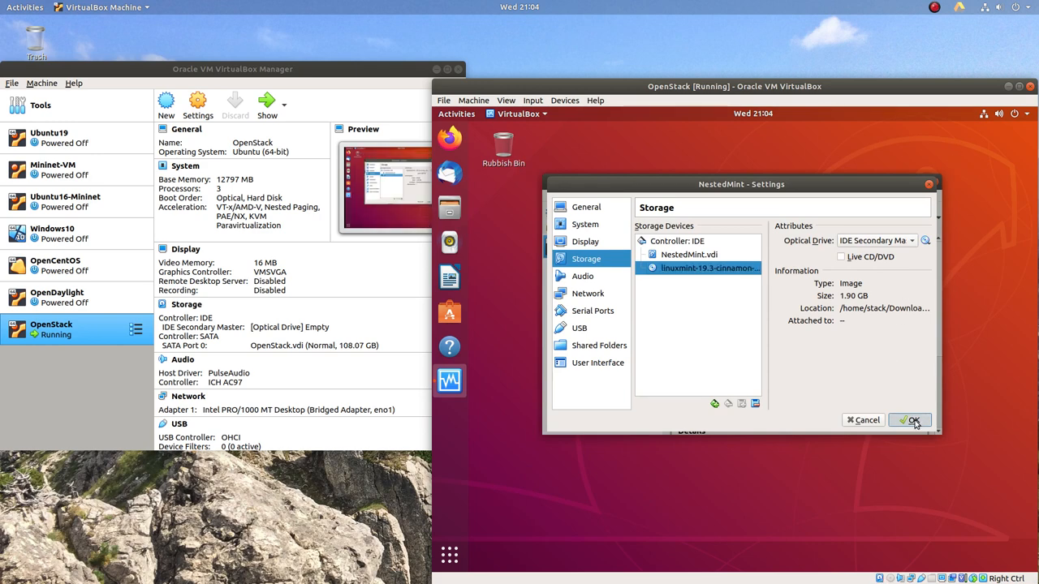
click(909, 420)
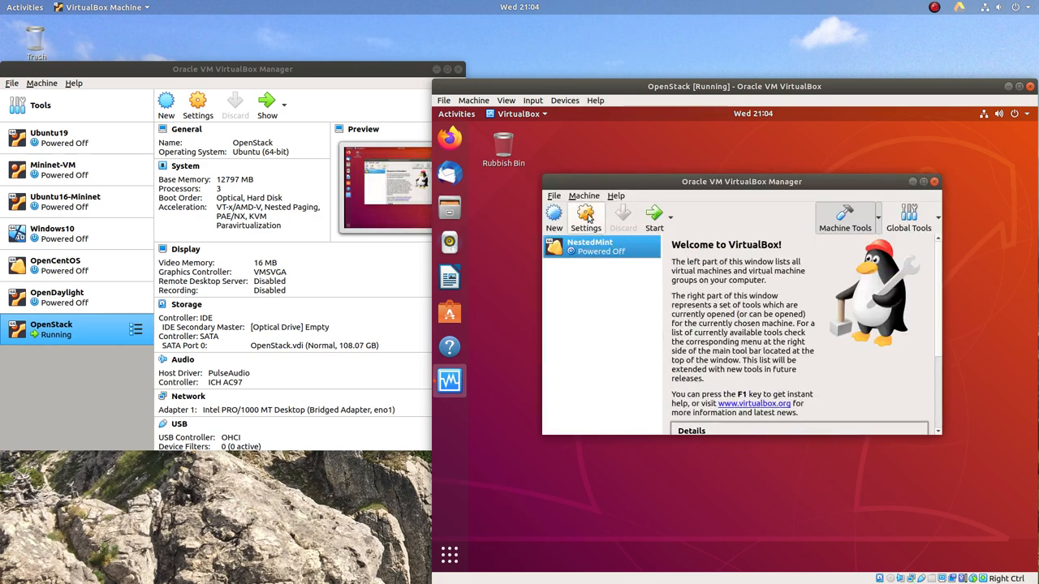
Step: Set boot order to Optical then Hard Disk, confirm the adapter uses NAT, and save
click(585, 217)
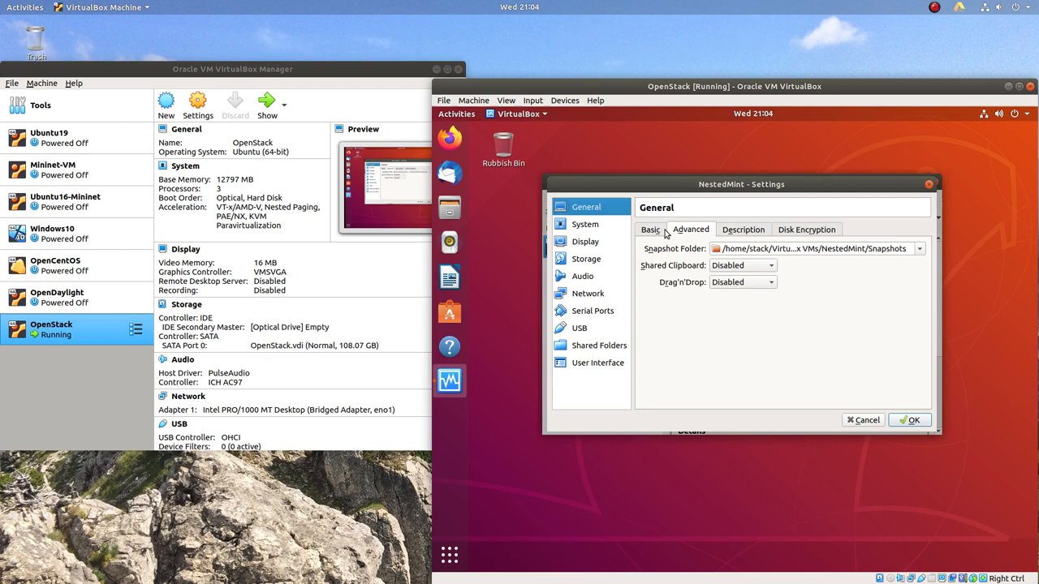
click(585, 224)
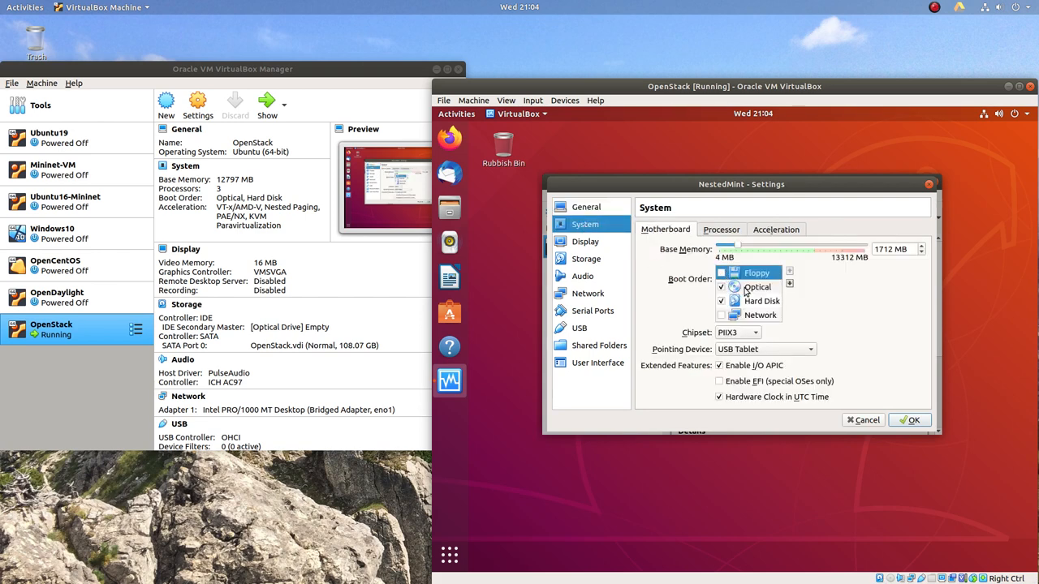
click(789, 272)
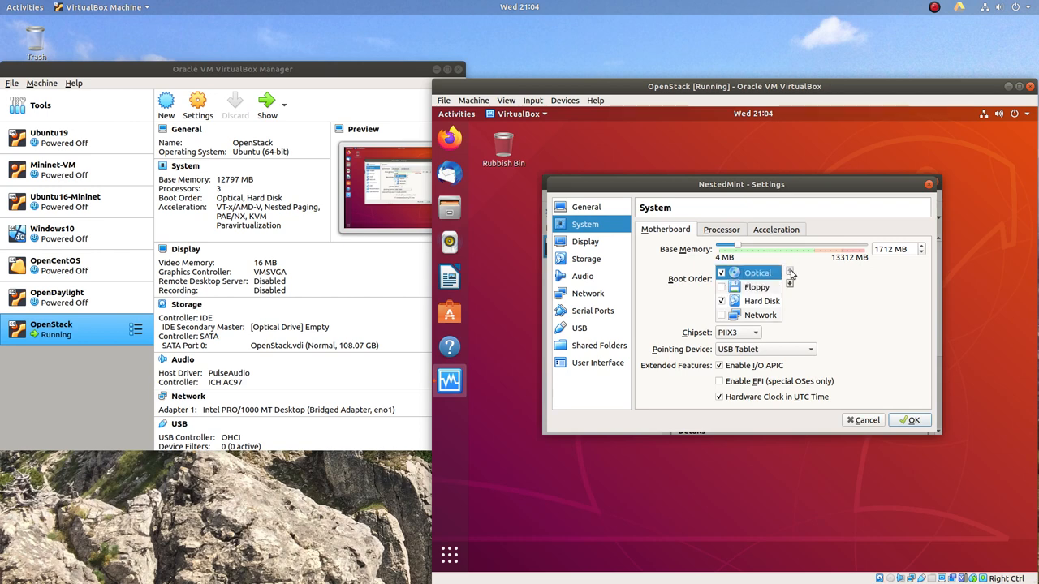
click(788, 272)
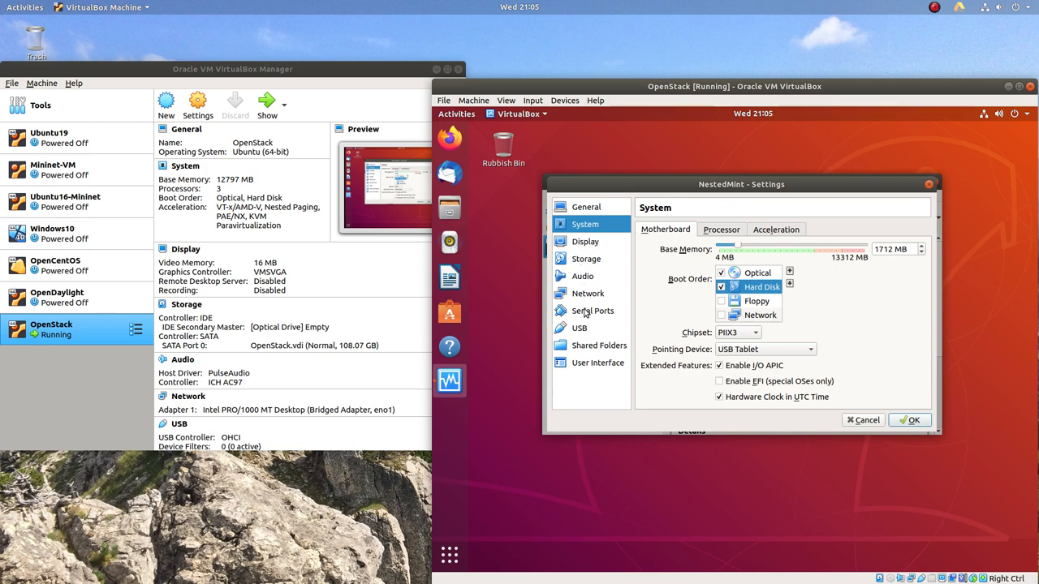
click(588, 292)
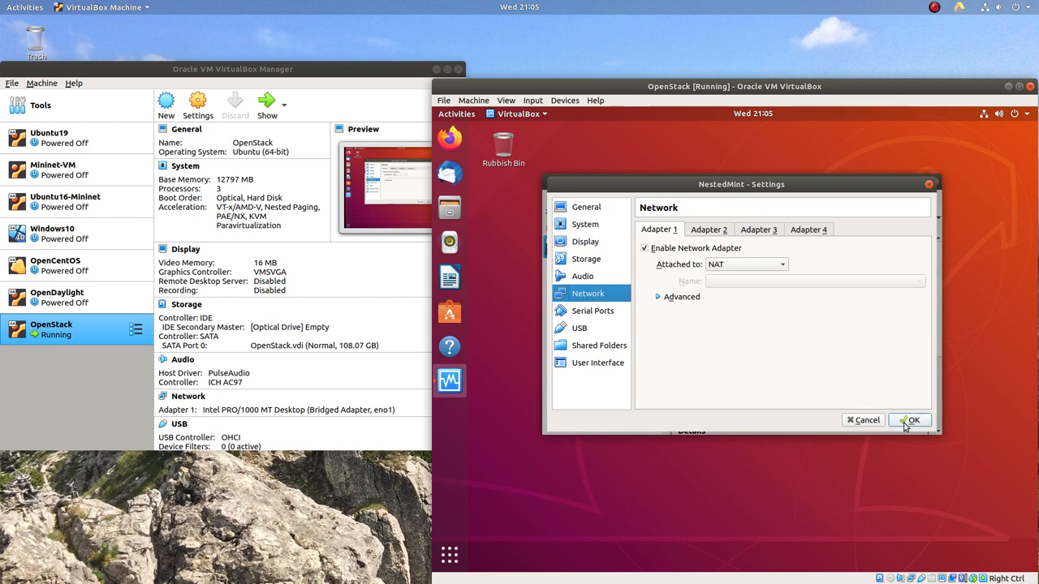
click(910, 419)
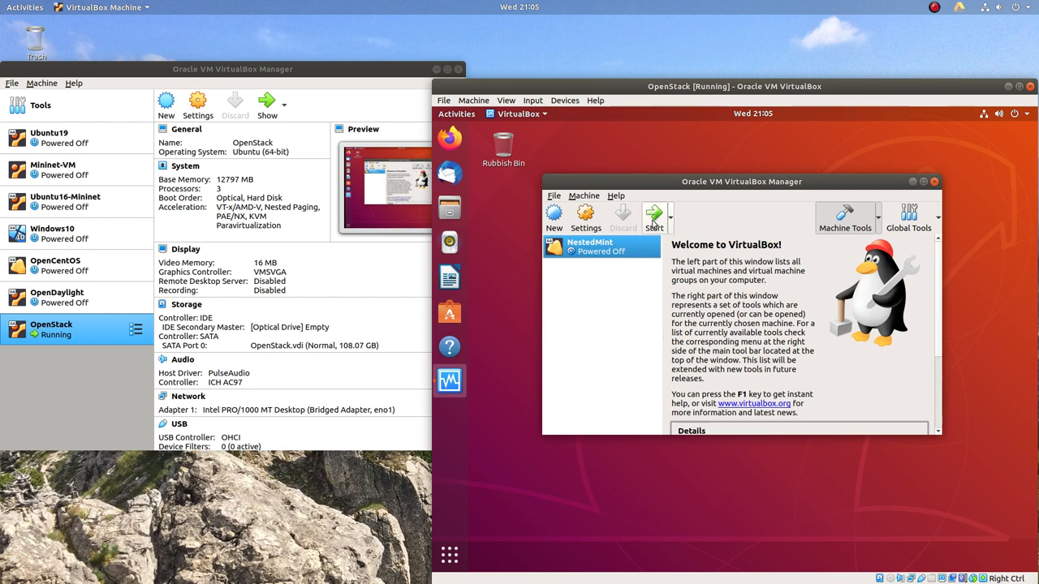
Step: Start NestedMint and capture input as it boots the Linux Mint 19.3 live disc
click(654, 215)
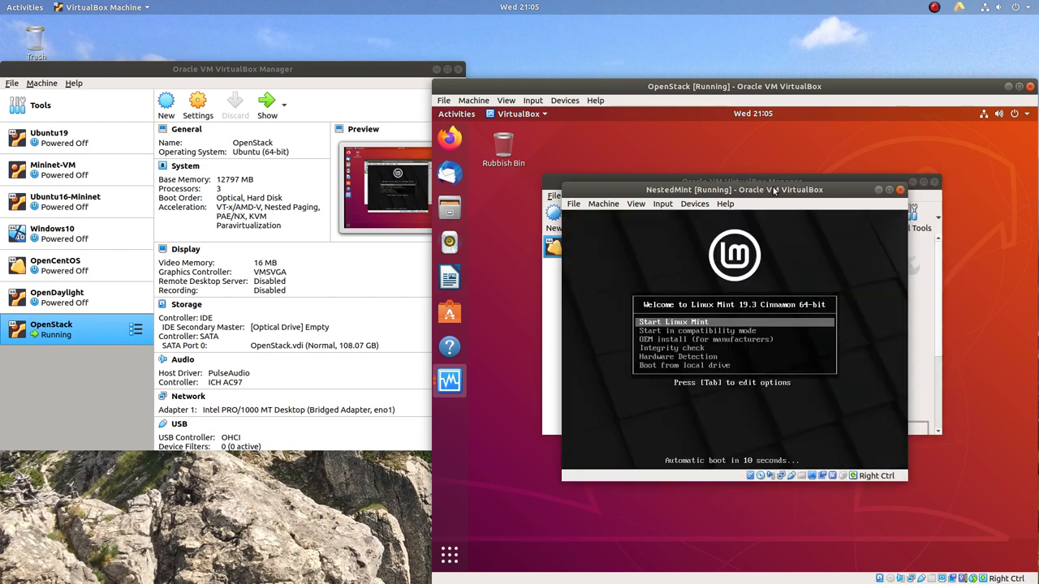
click(734, 341)
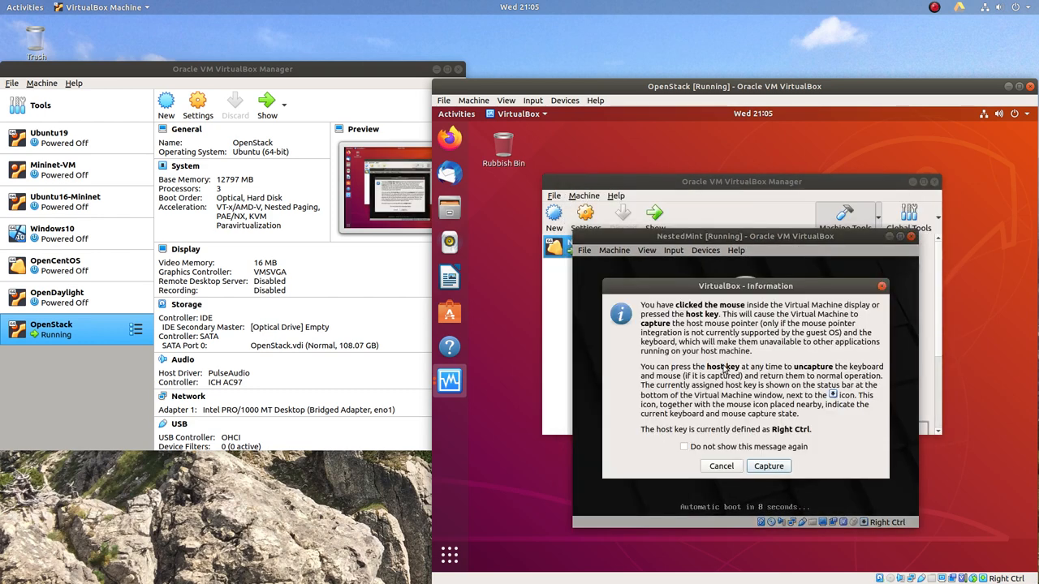
click(767, 466)
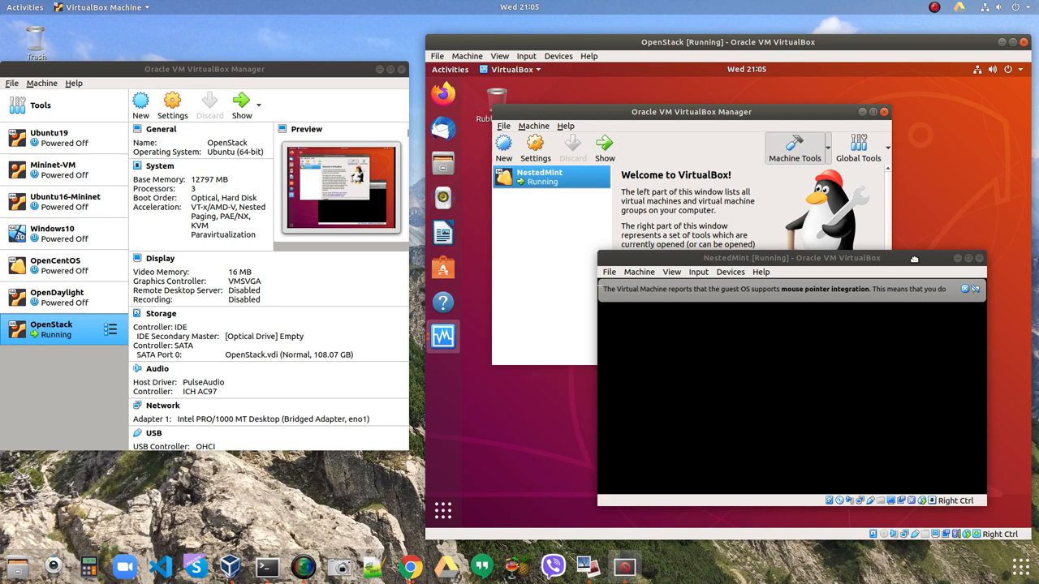
Step: Close the mouse pointer integration notification and nudge the NestedMint window while Mint loads
click(792, 256)
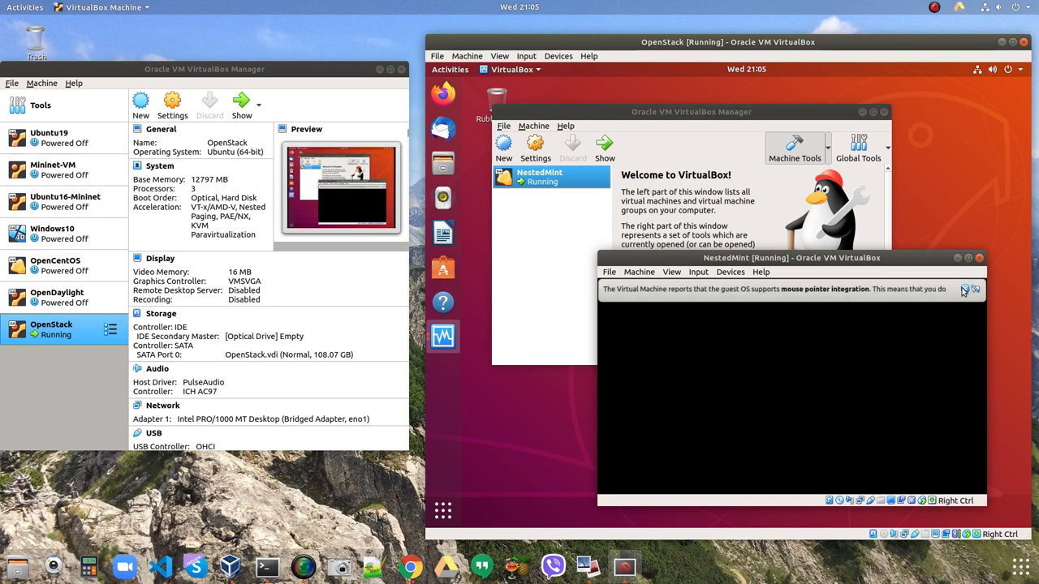
click(964, 289)
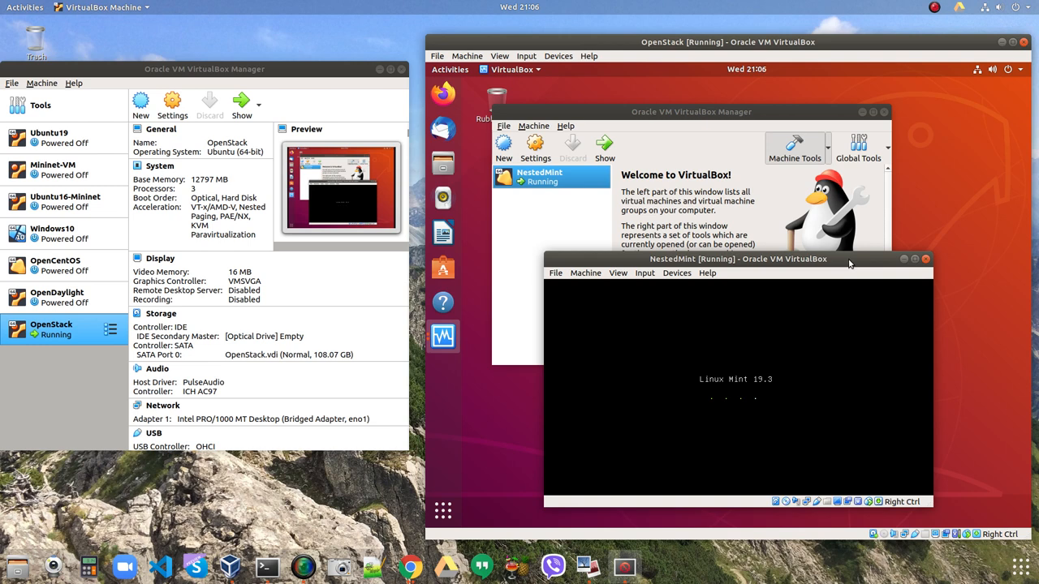
drag(737, 259, 724, 221)
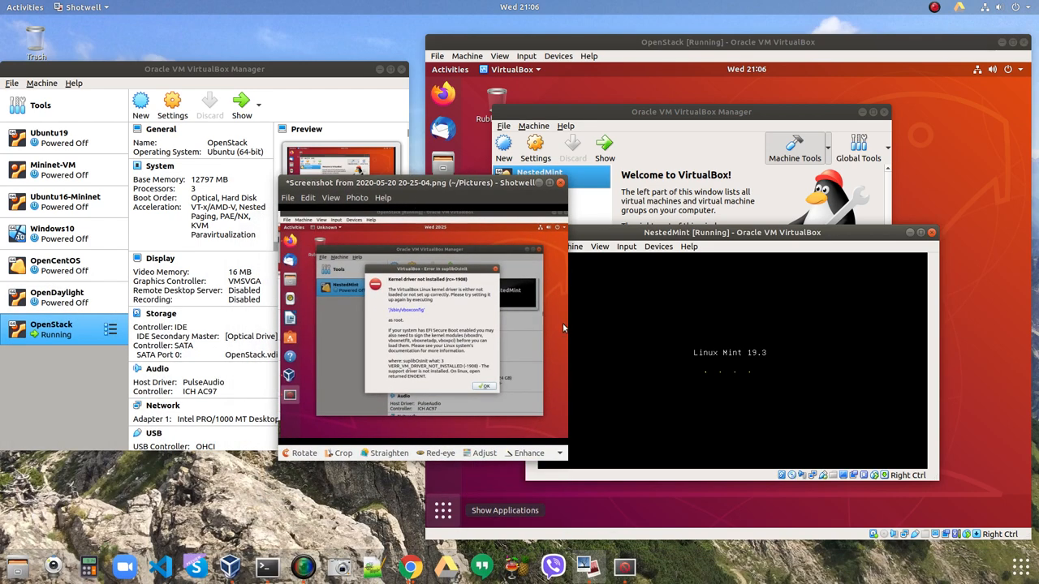
mouse_move(487, 324)
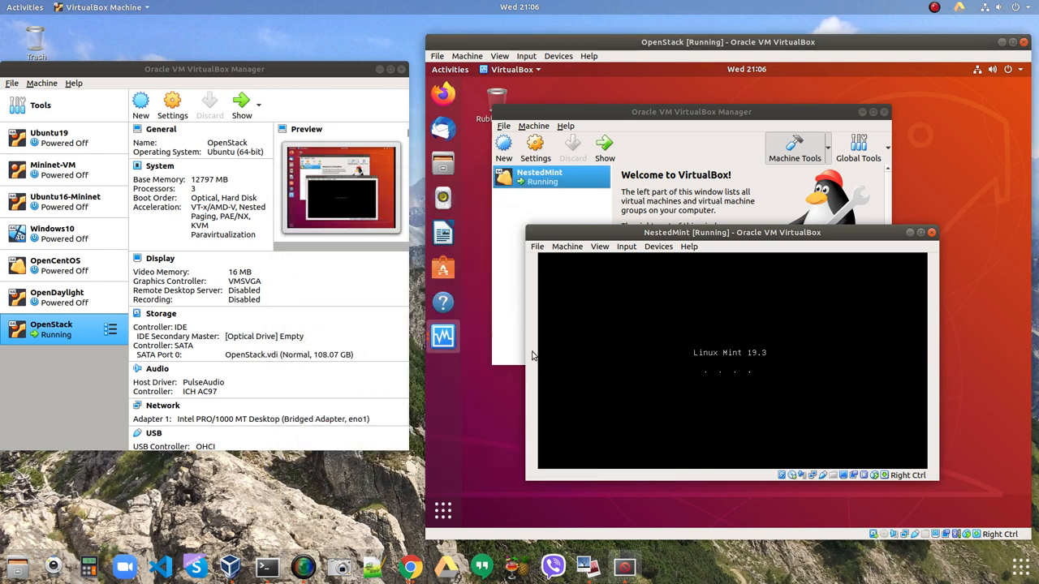
mouse_move(286, 480)
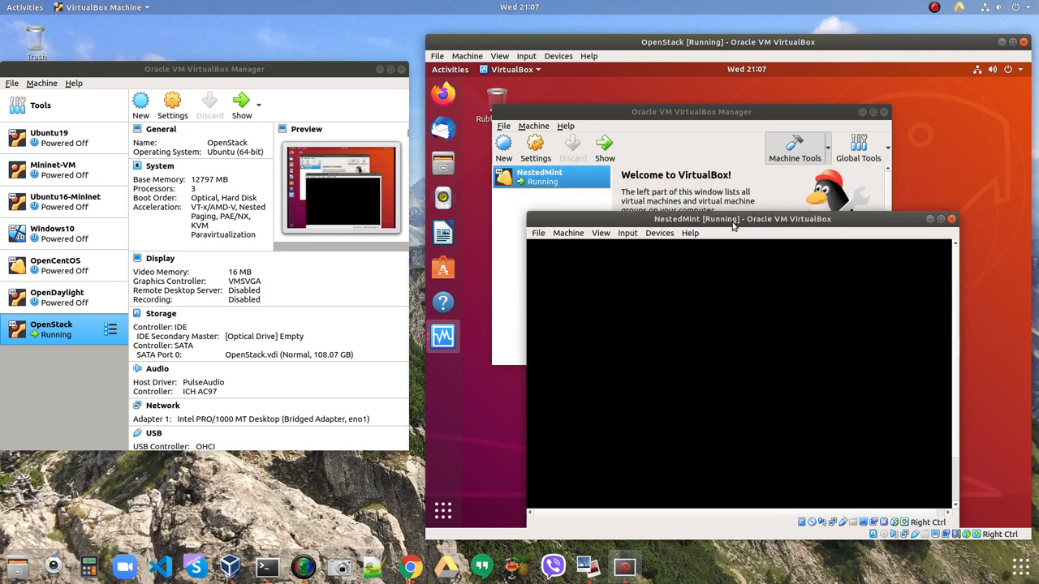
Step: Drag the NestedMint [Running] window aside while the live system keeps booting
drag(741, 217, 760, 218)
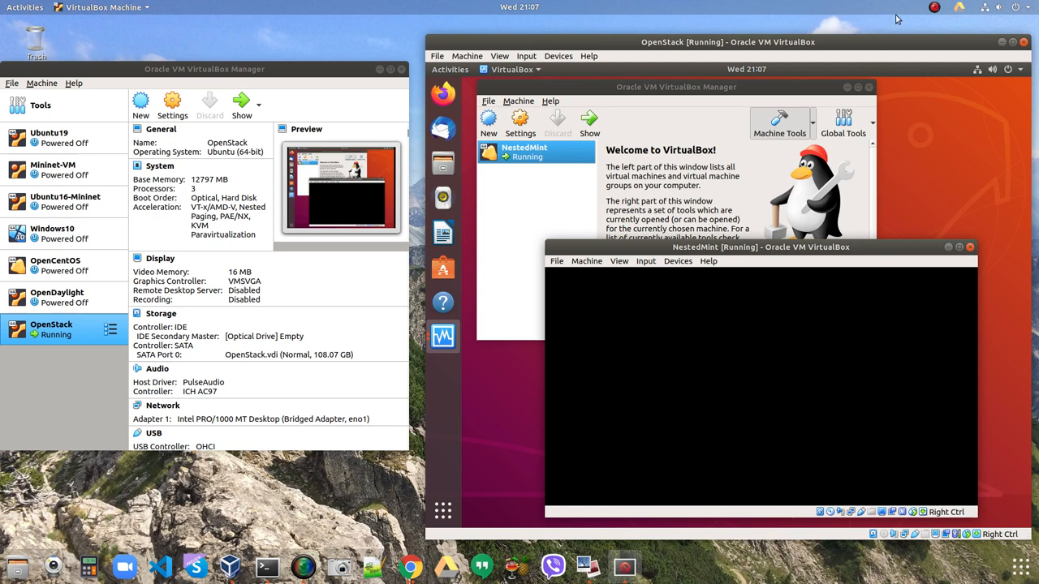
mouse_move(928, 13)
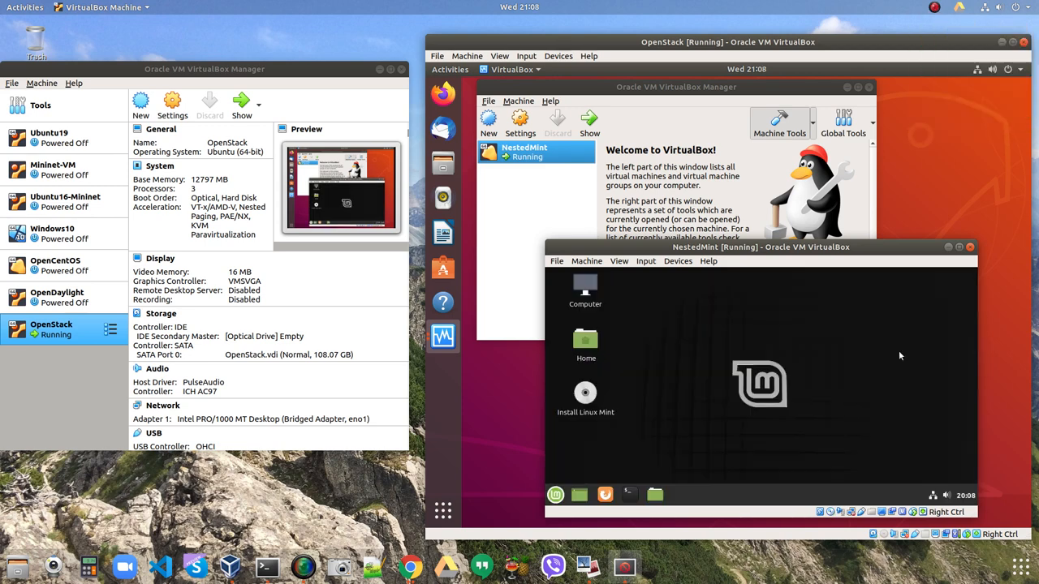
mouse_move(883, 214)
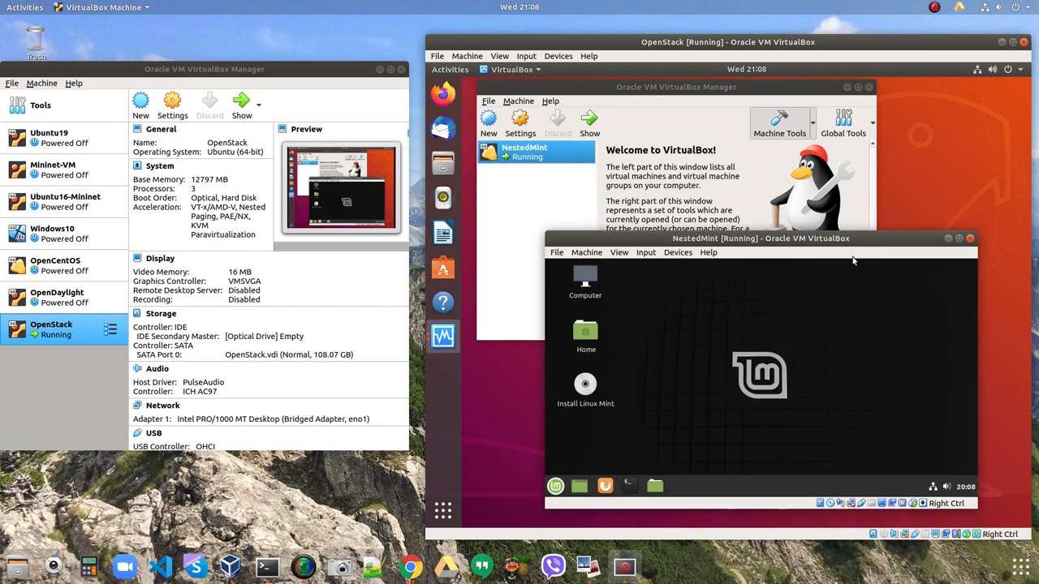
mouse_move(798, 413)
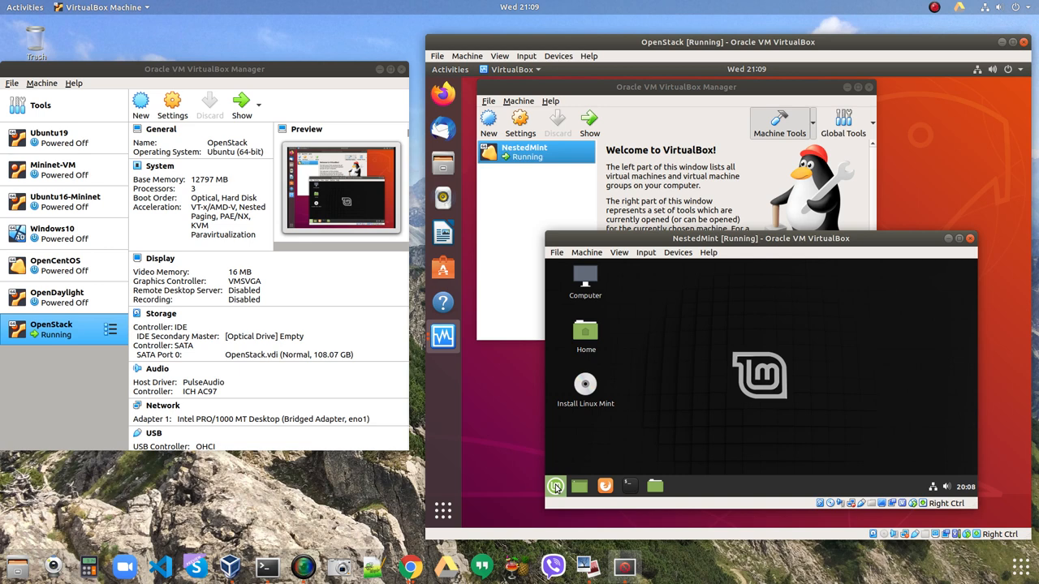
Step: Show the Mint applications list on the freshly booted live desktop
click(555, 487)
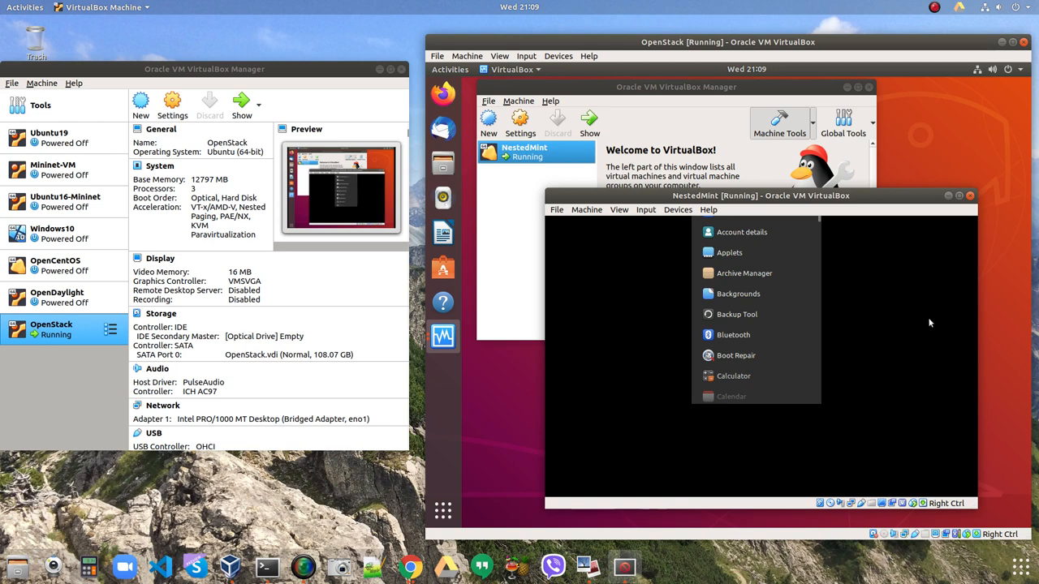
mouse_move(898, 334)
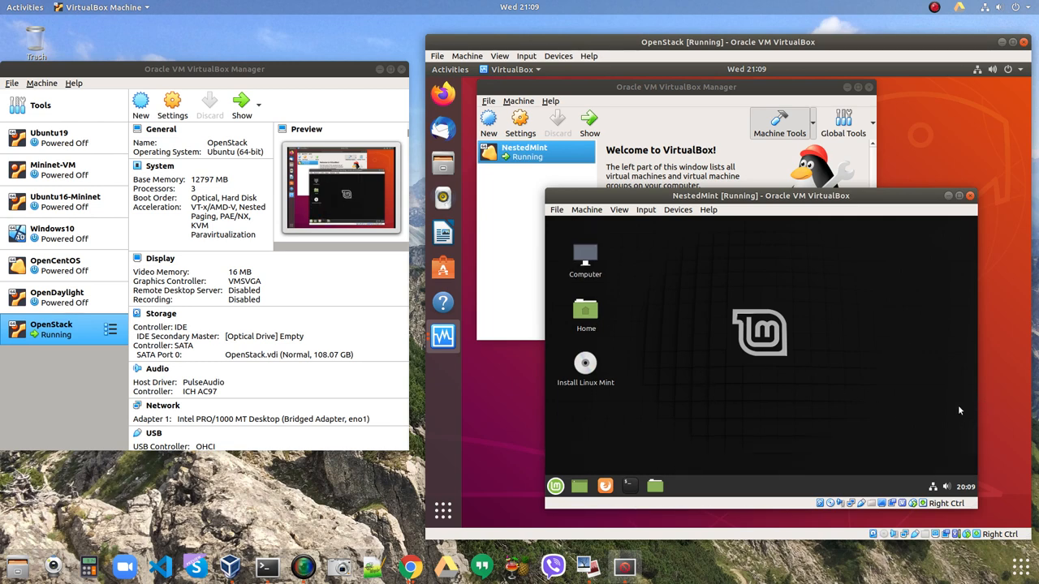
mouse_move(554, 487)
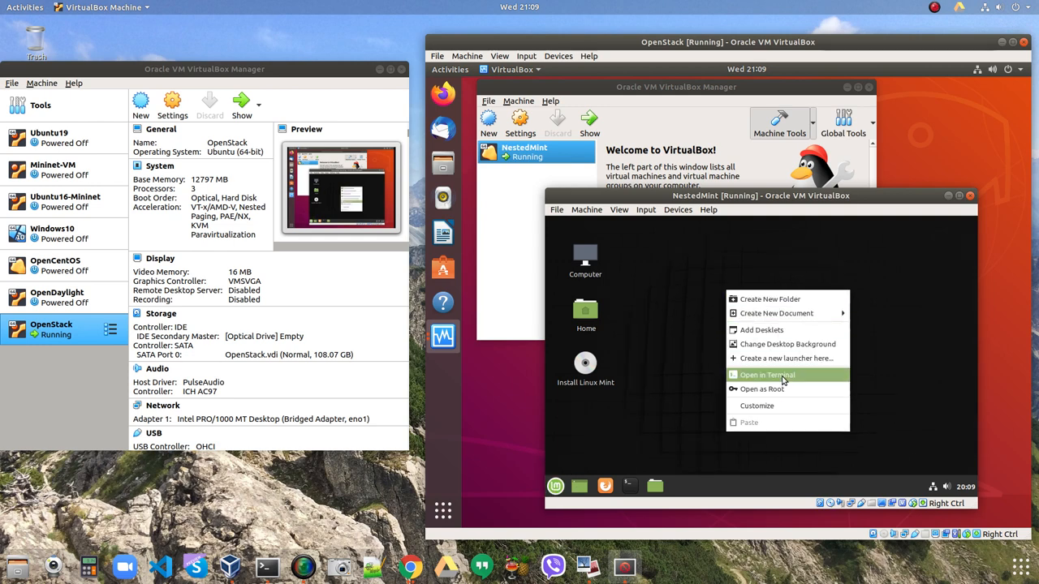
Step: Run ifconfig in a new desktop terminal, revealing the 10.0.2.15 address
click(766, 373)
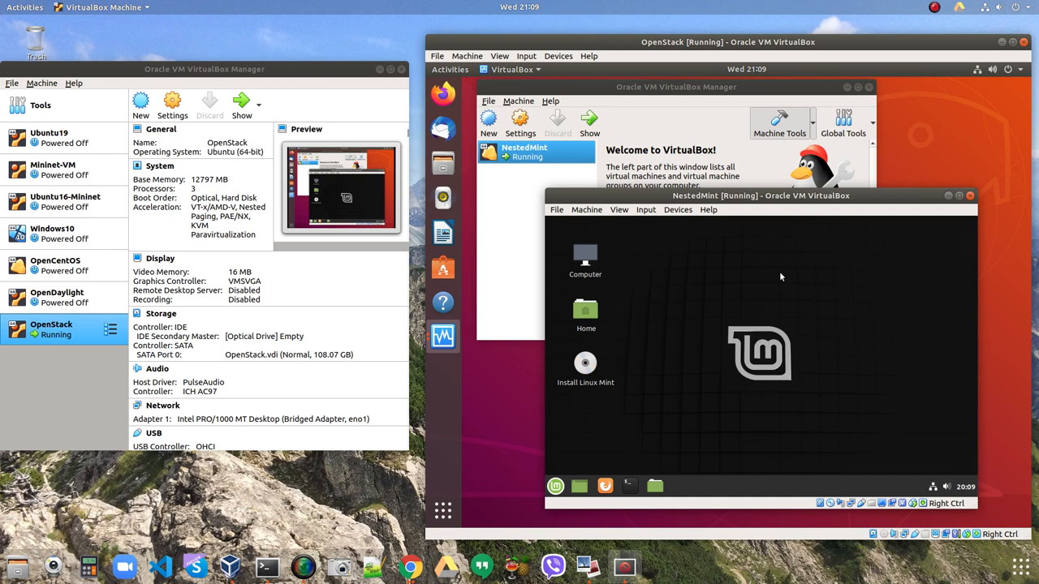
mouse_move(750, 378)
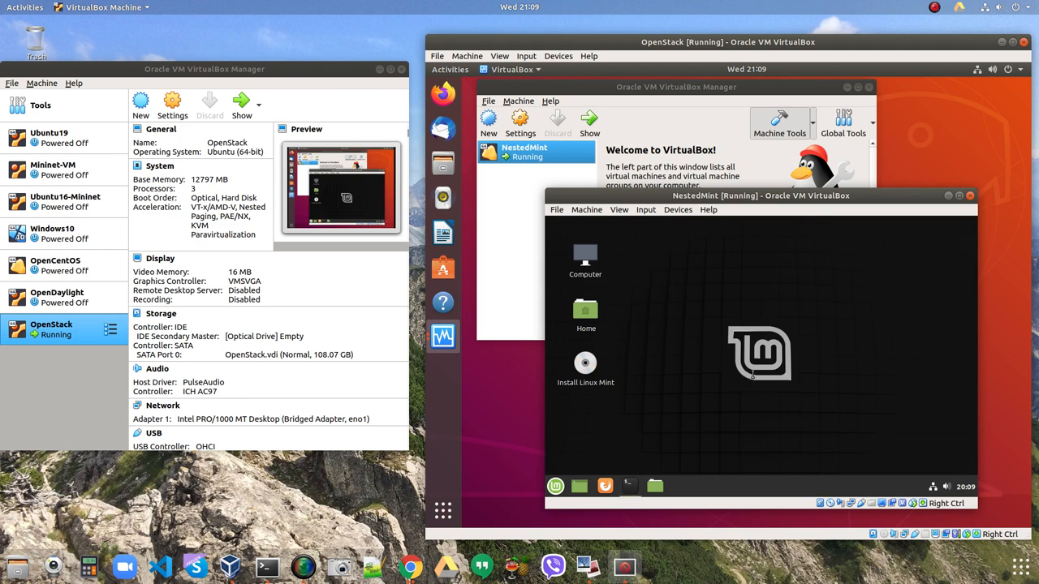
click(630, 486)
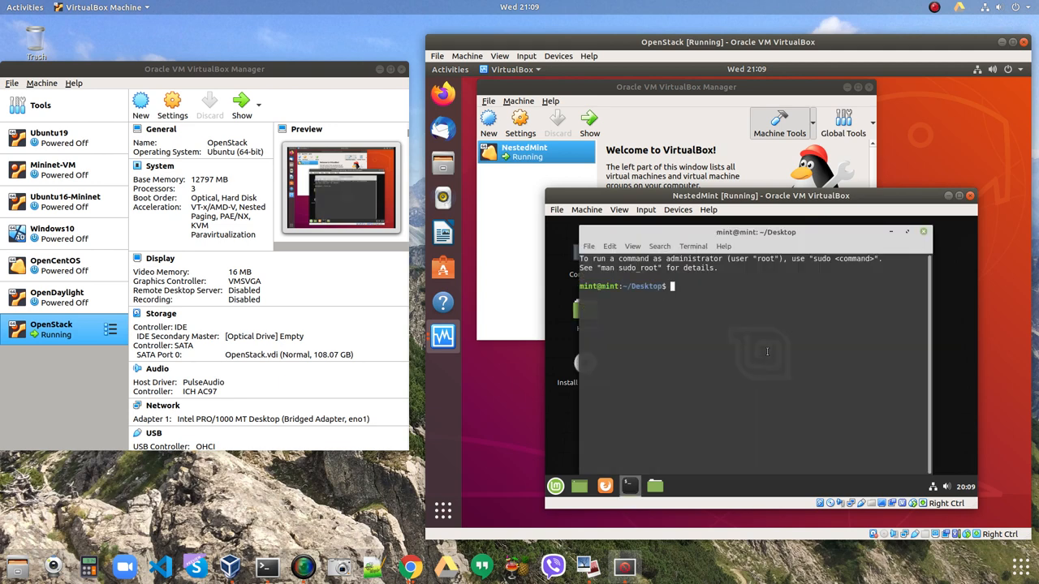
text(if)
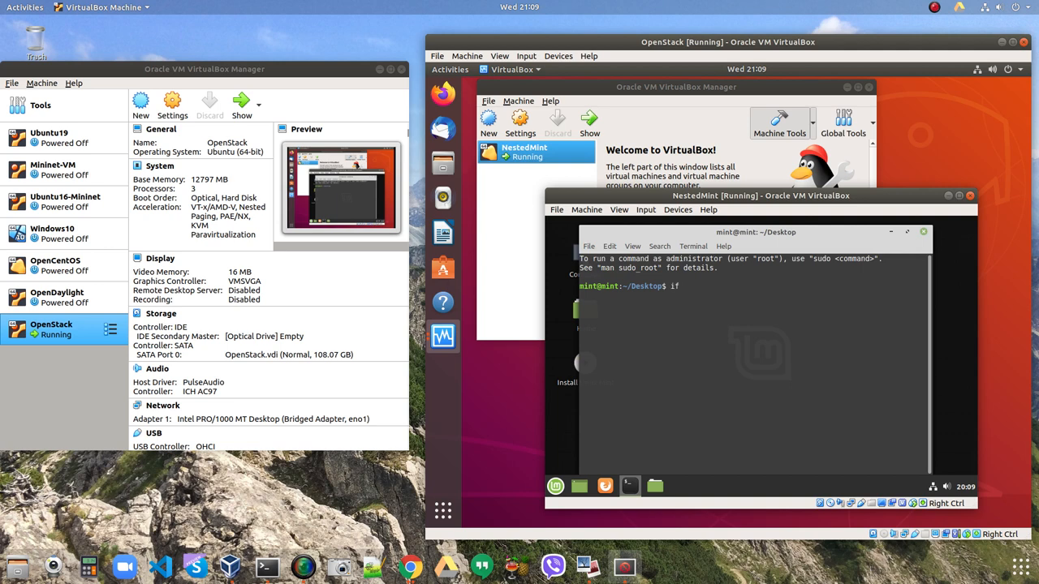
text(config)
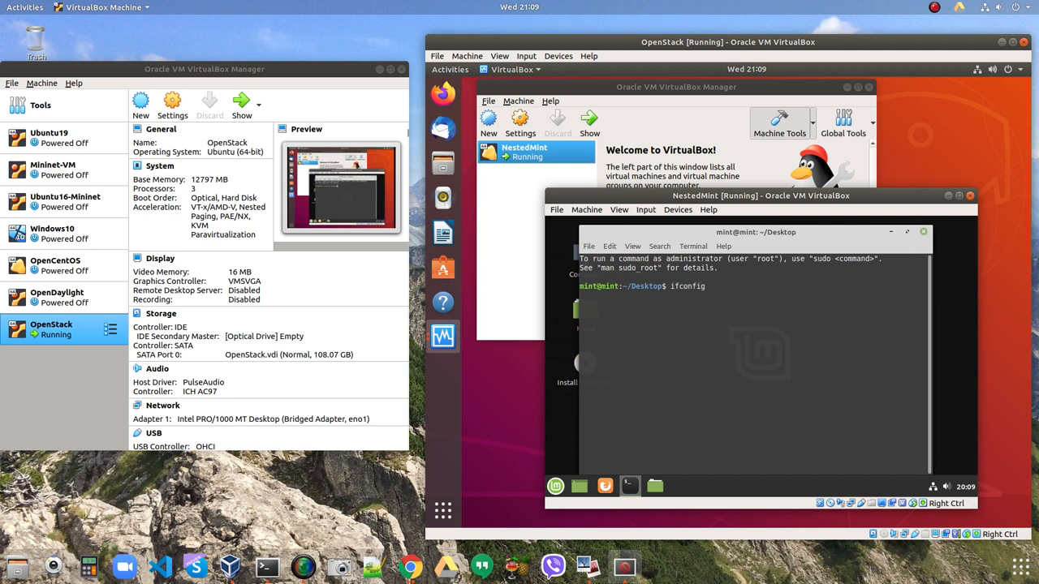
key(Return)
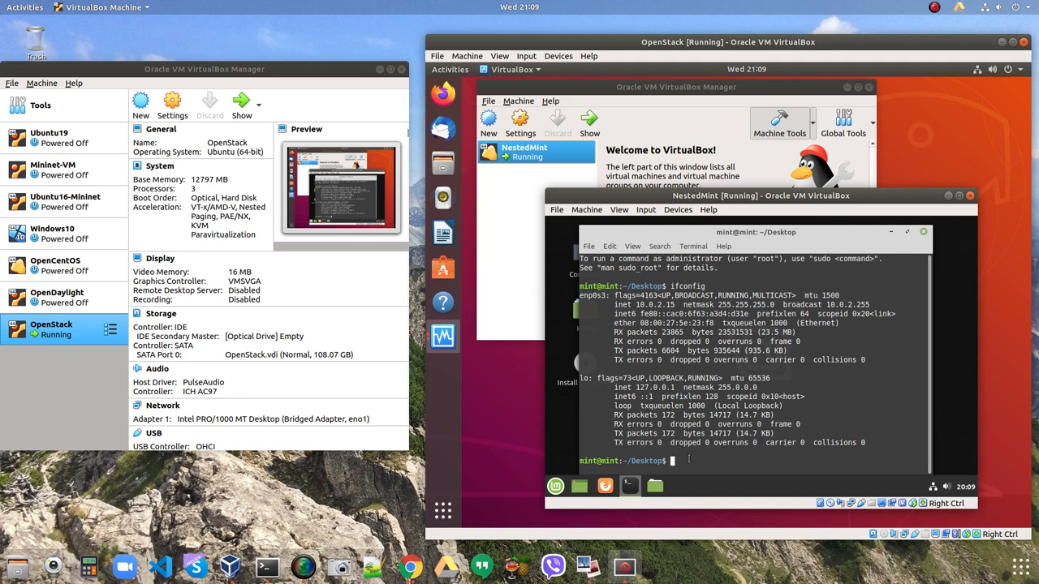
text(ping)
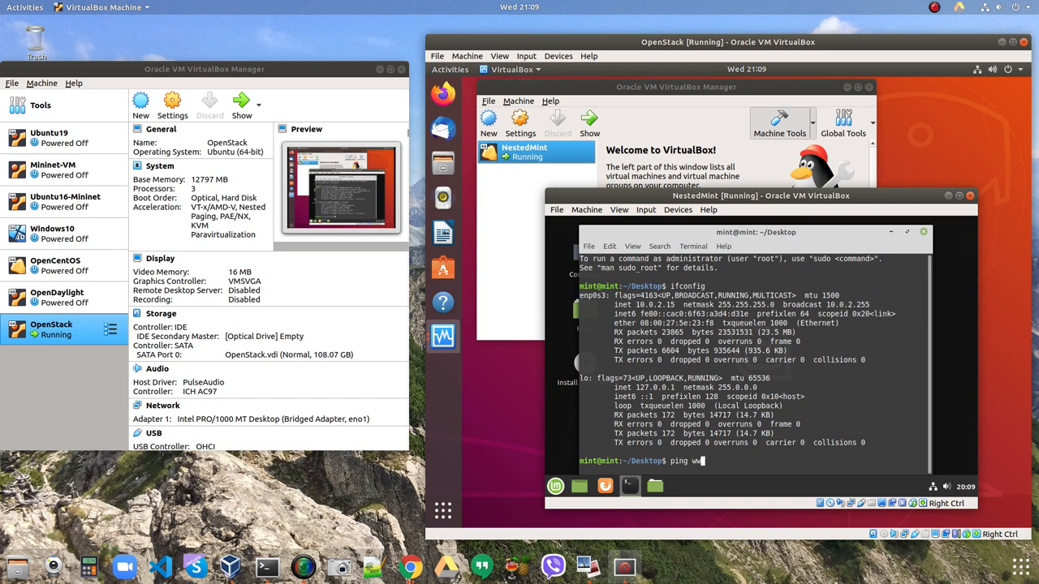
text(ww.google.com)
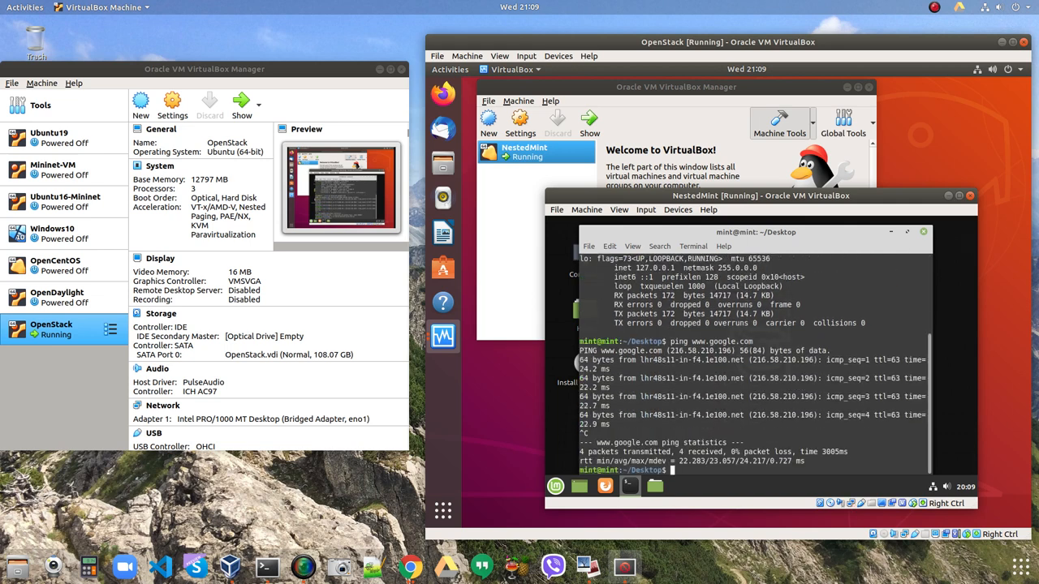
click(922, 232)
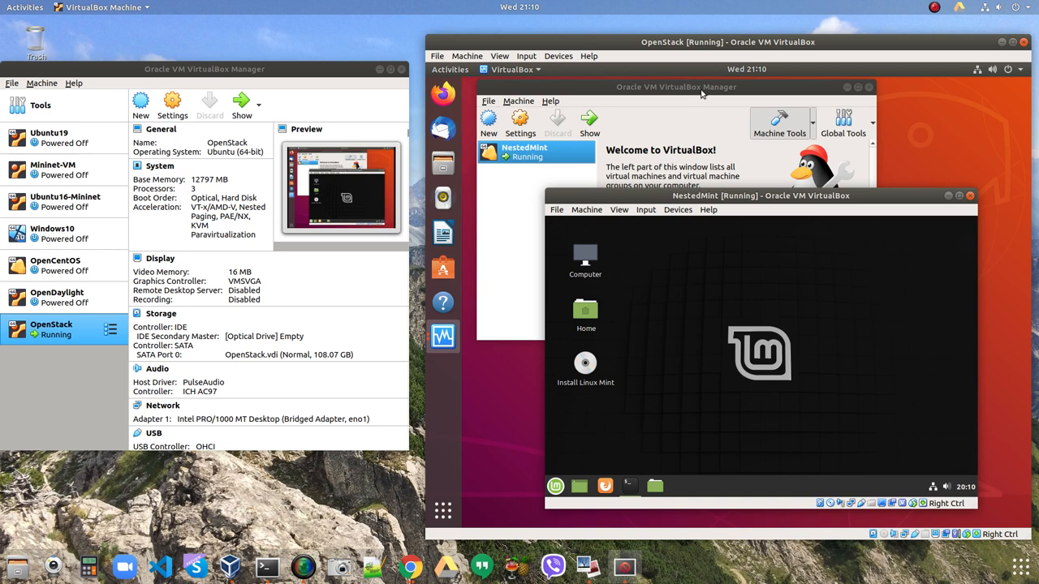
mouse_move(704, 89)
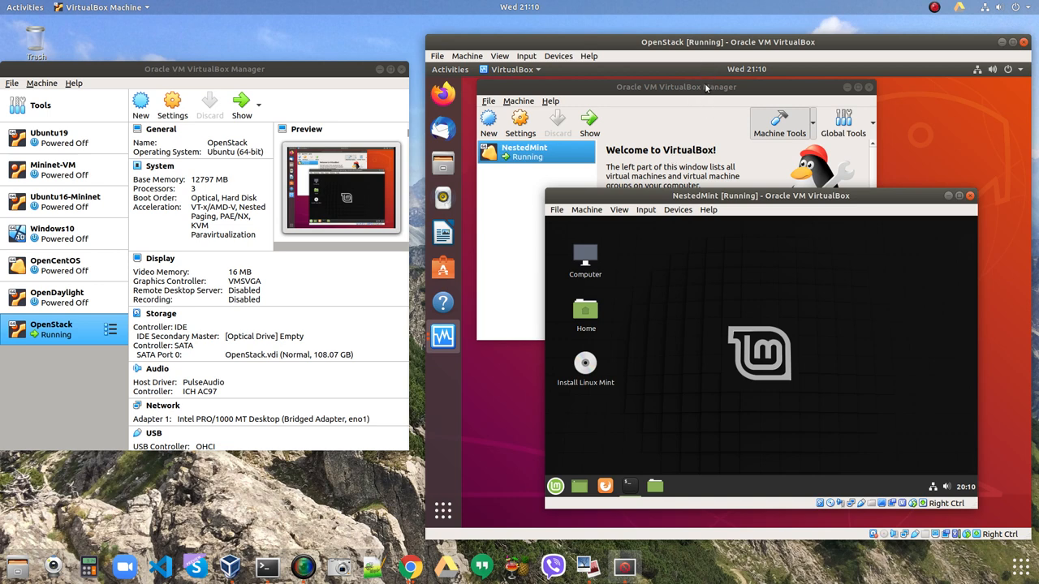
mouse_move(694, 67)
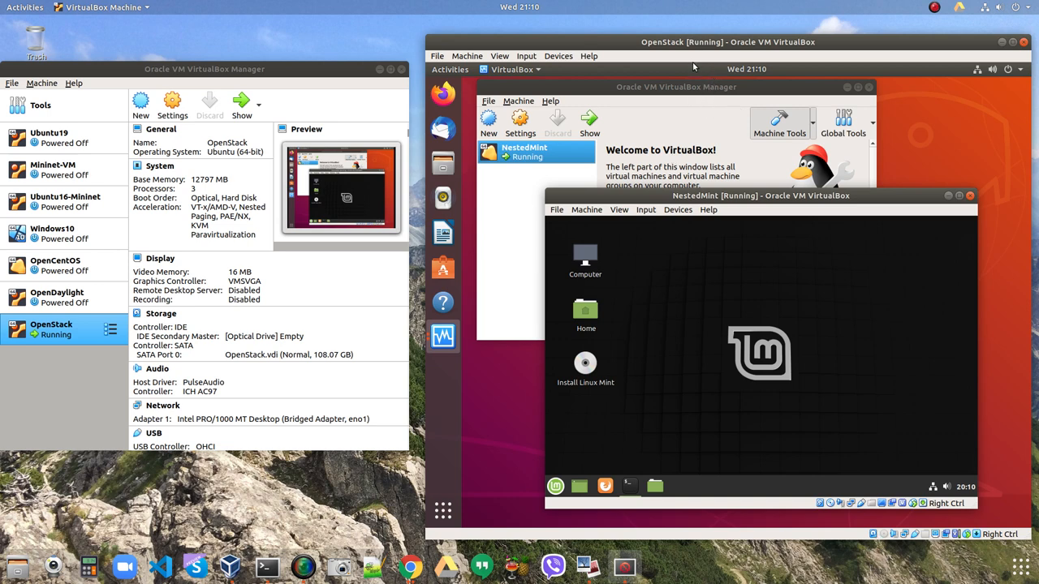
mouse_move(827, 404)
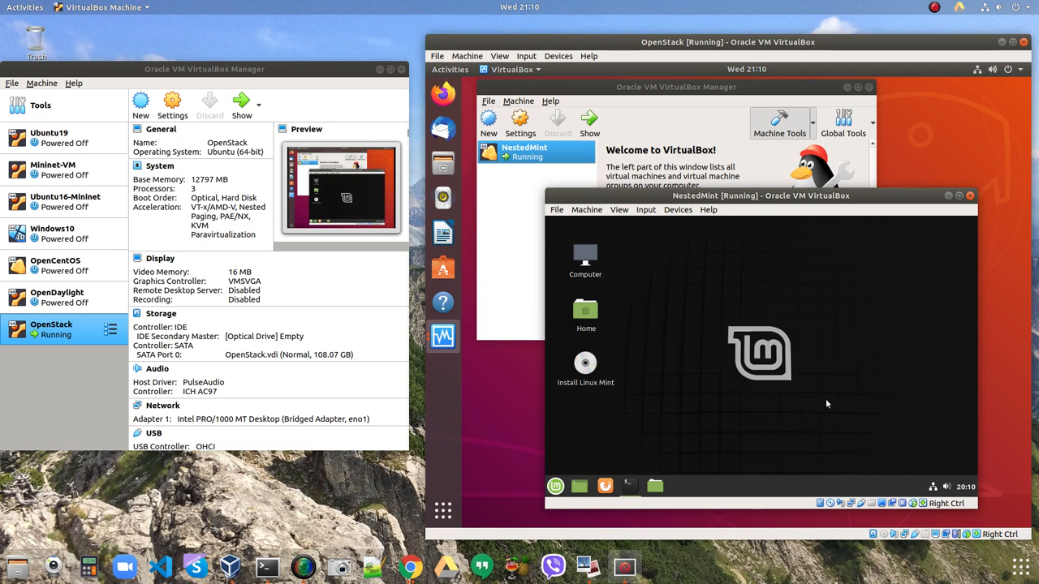
mouse_move(815, 448)
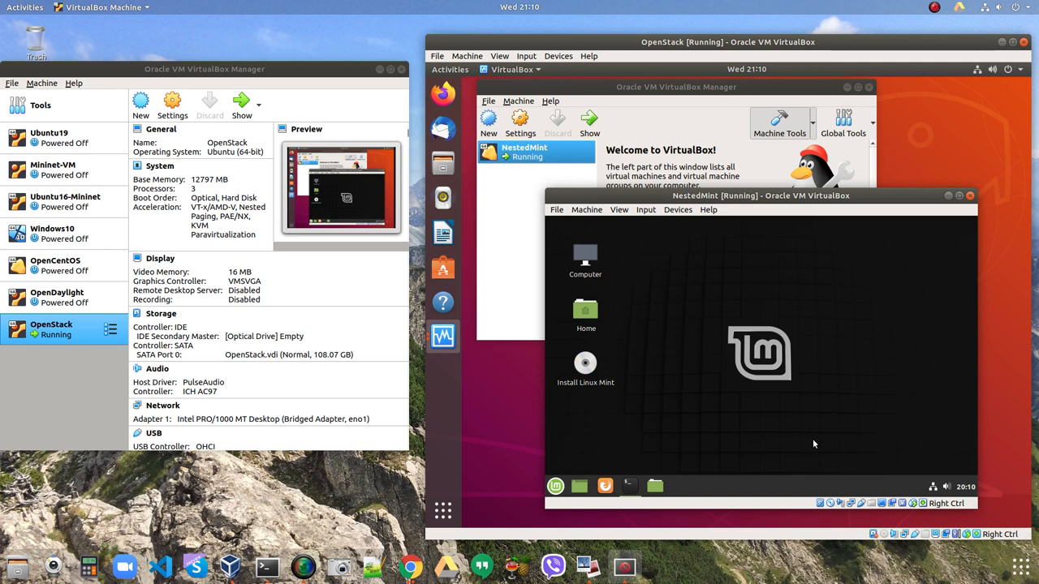
mouse_move(854, 243)
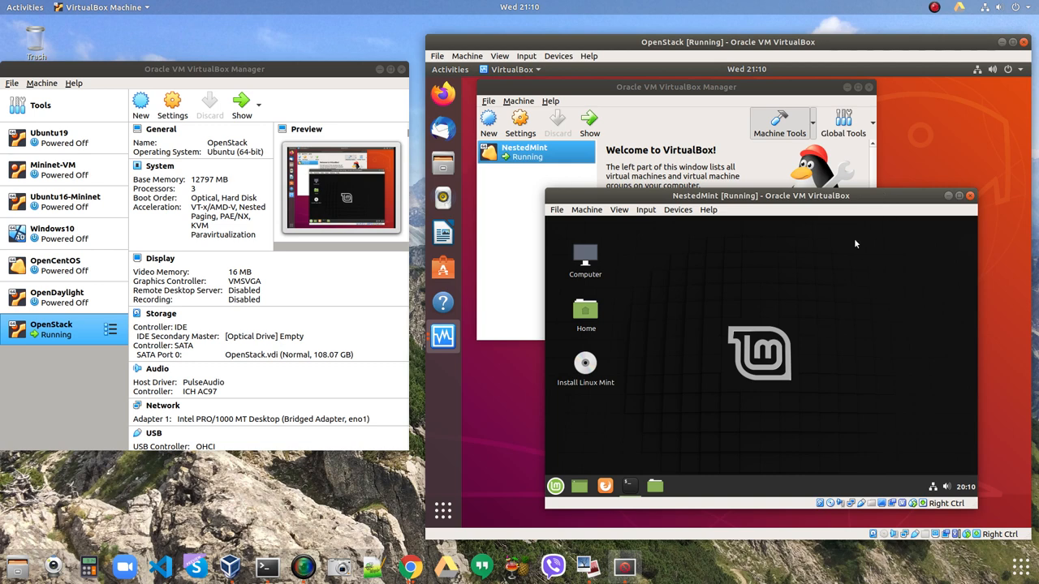
mouse_move(859, 353)
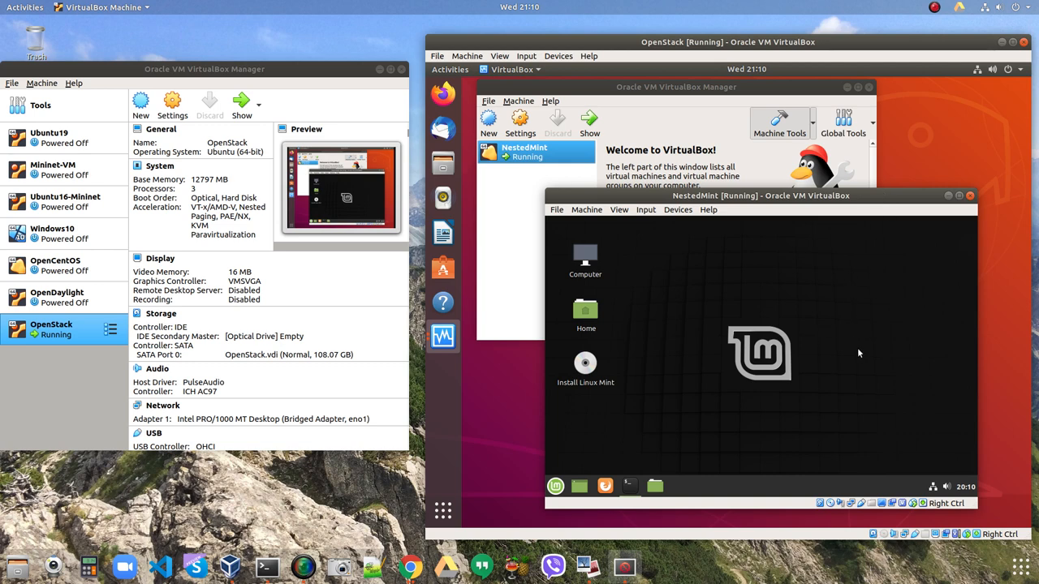